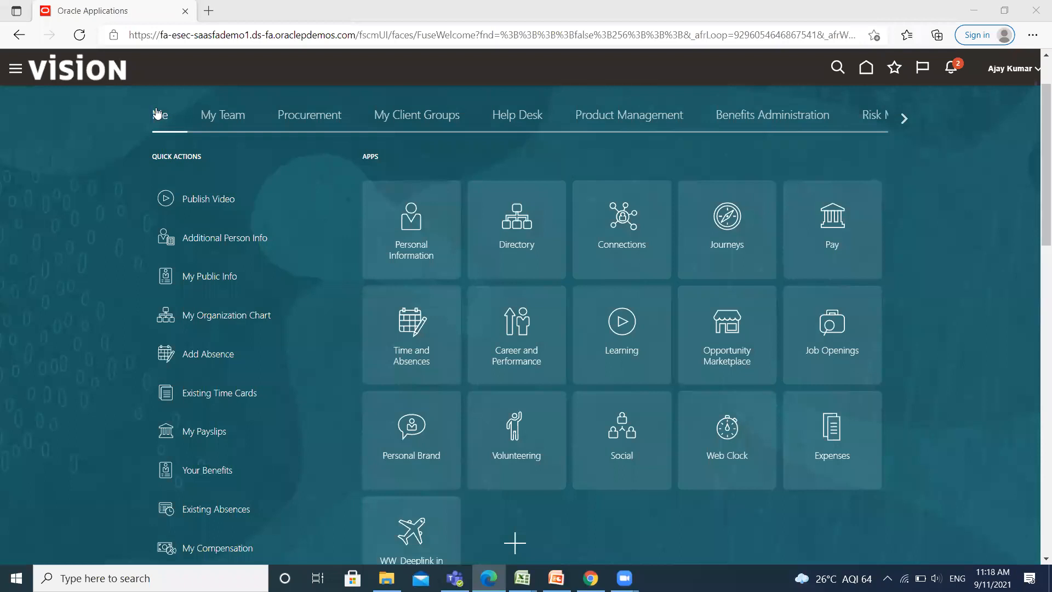
{"action": "mouse_move", "coordinate": [408, 119]}
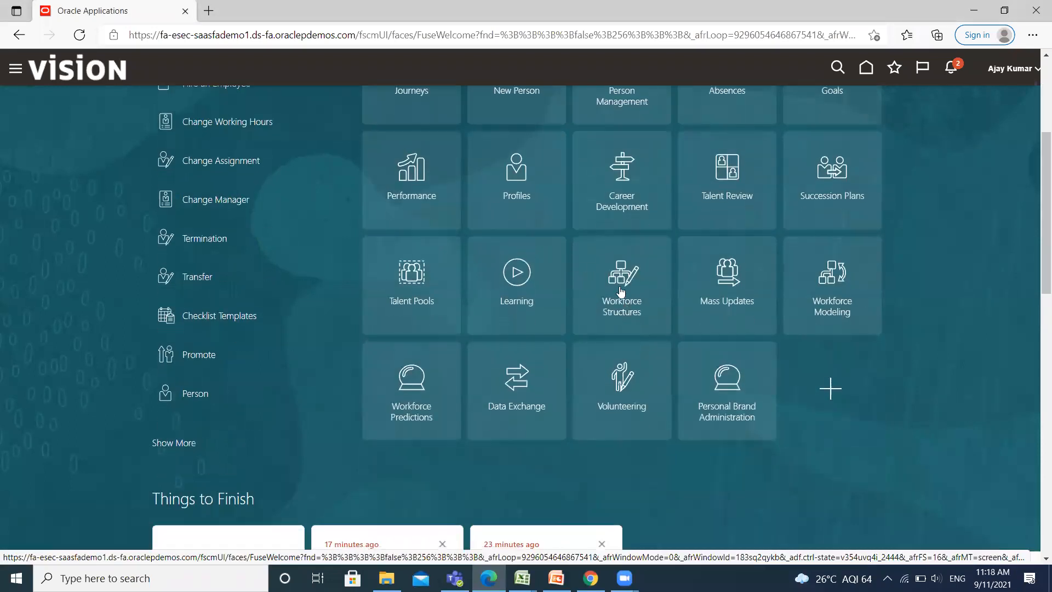
{"action": "mouse_move", "coordinate": [383, 227]}
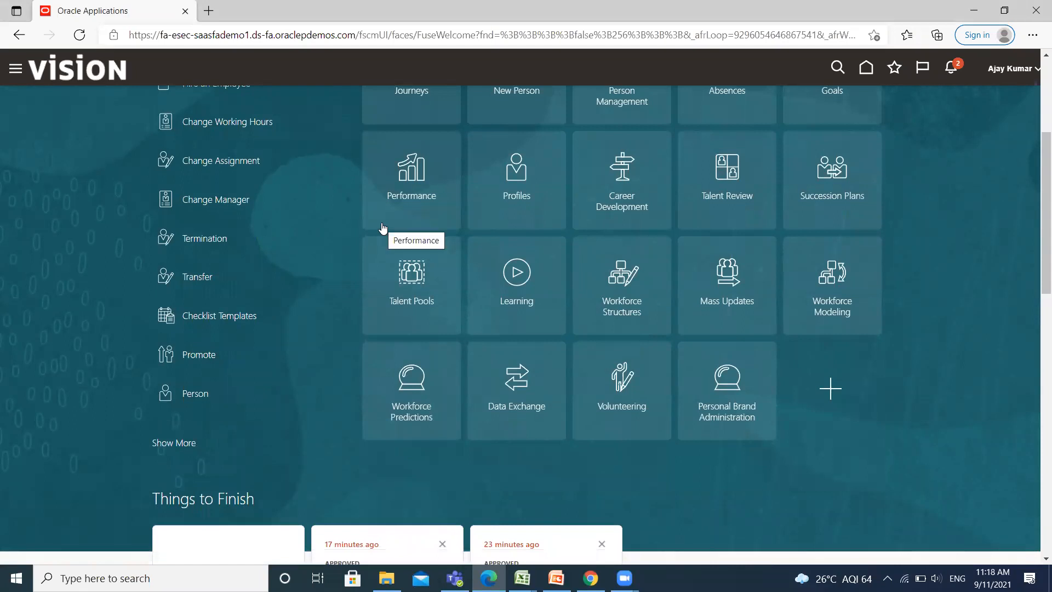
Step: Launch the Workforce Structures app tile from My Client Groups
{"action": "left_click", "coordinate": [411, 178]}
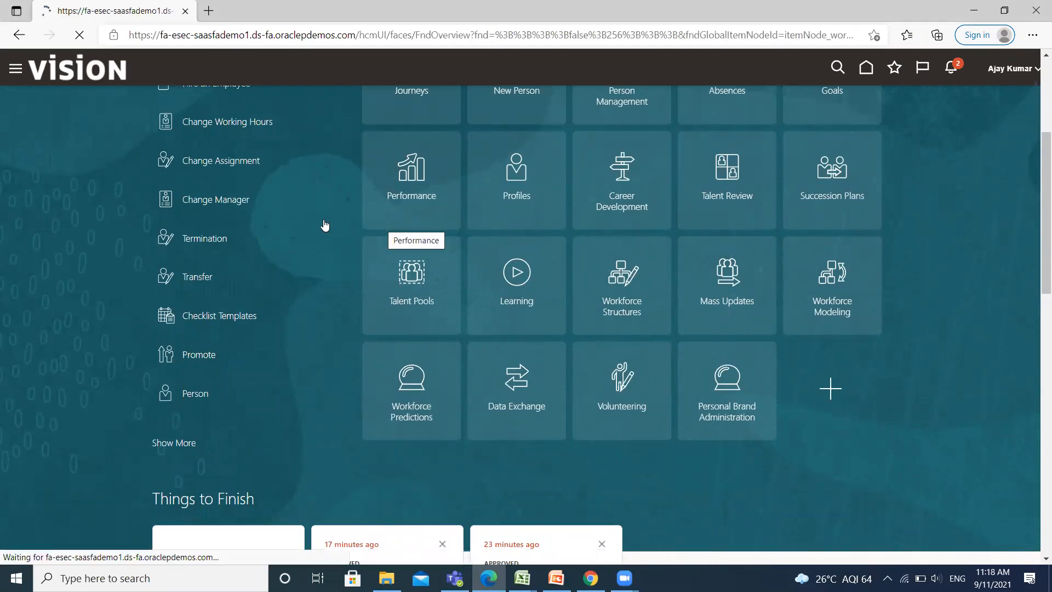
{"action": "left_click", "coordinate": [620, 281]}
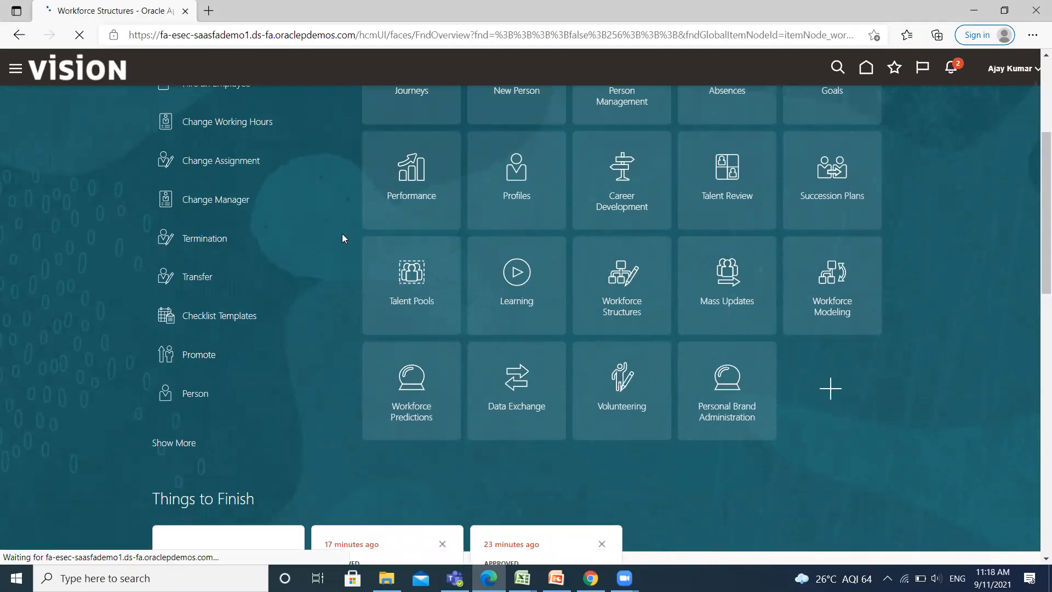
Step: Go to Manage Grades and start the Create Grade wizard
{"action": "left_click", "coordinate": [620, 275]}
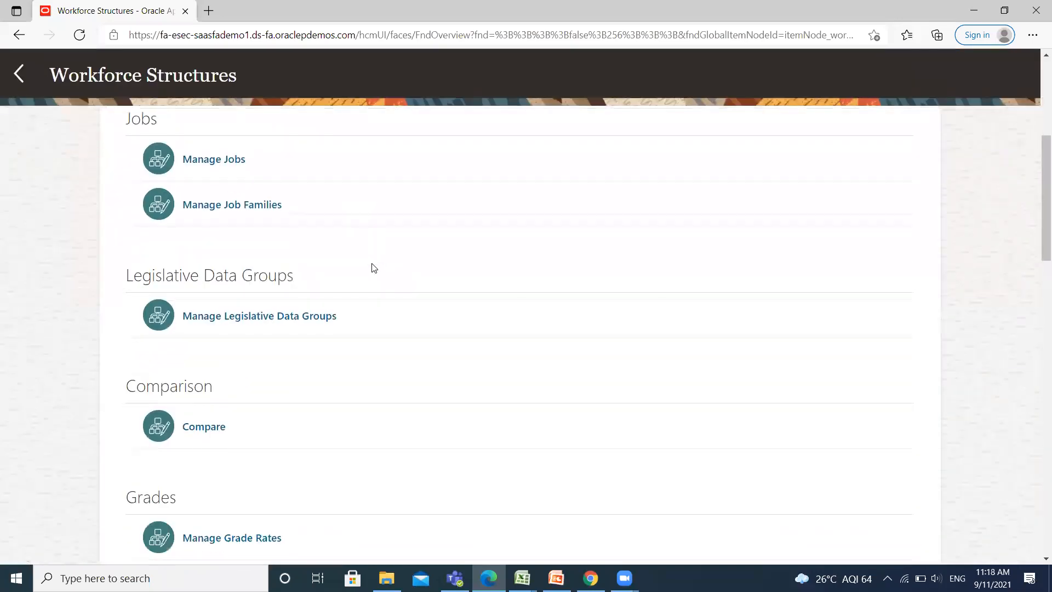
{"action": "scroll", "scroll_direction": "down", "scroll_amount": 3}
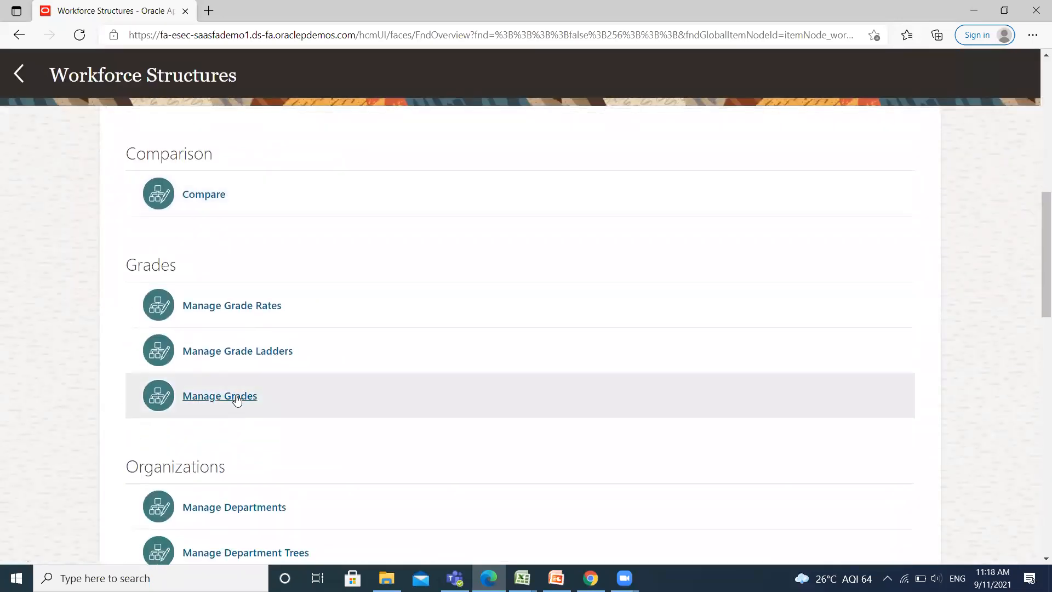
{"action": "left_click", "coordinate": [219, 395]}
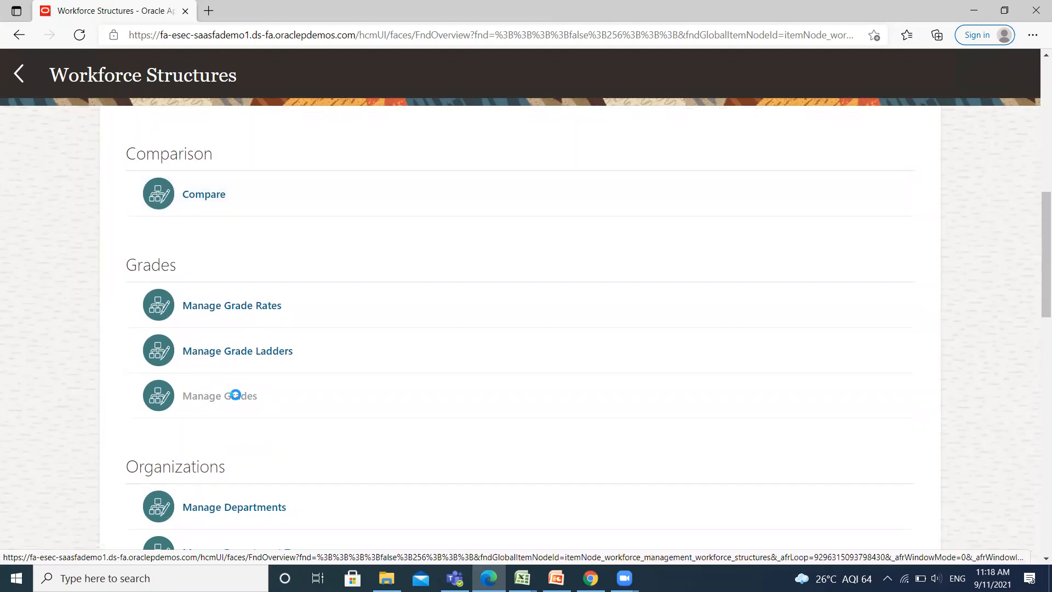
{"action": "left_click", "coordinate": [219, 395]}
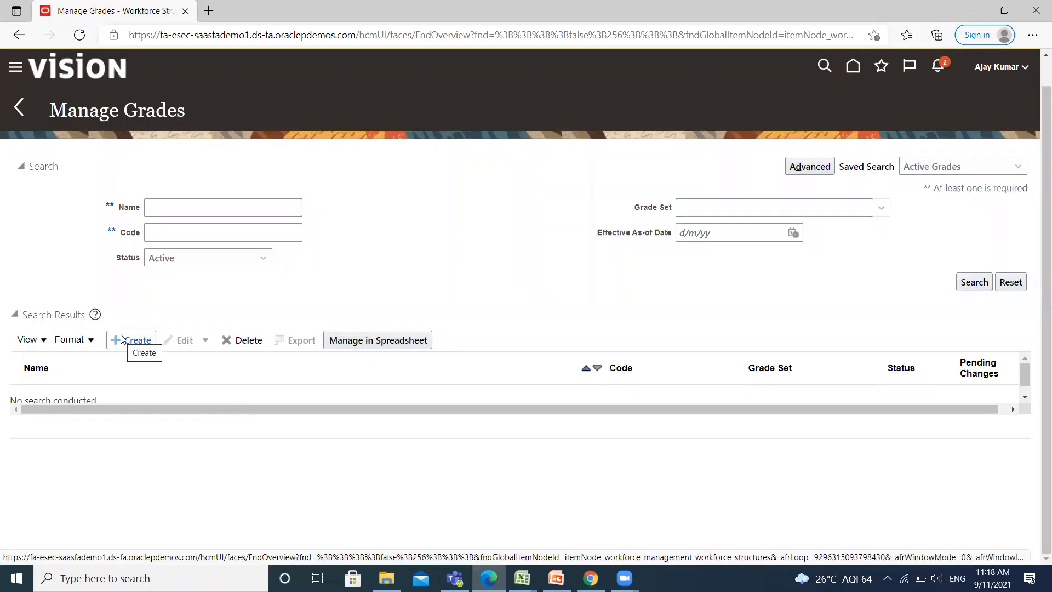
{"action": "left_click", "coordinate": [135, 339]}
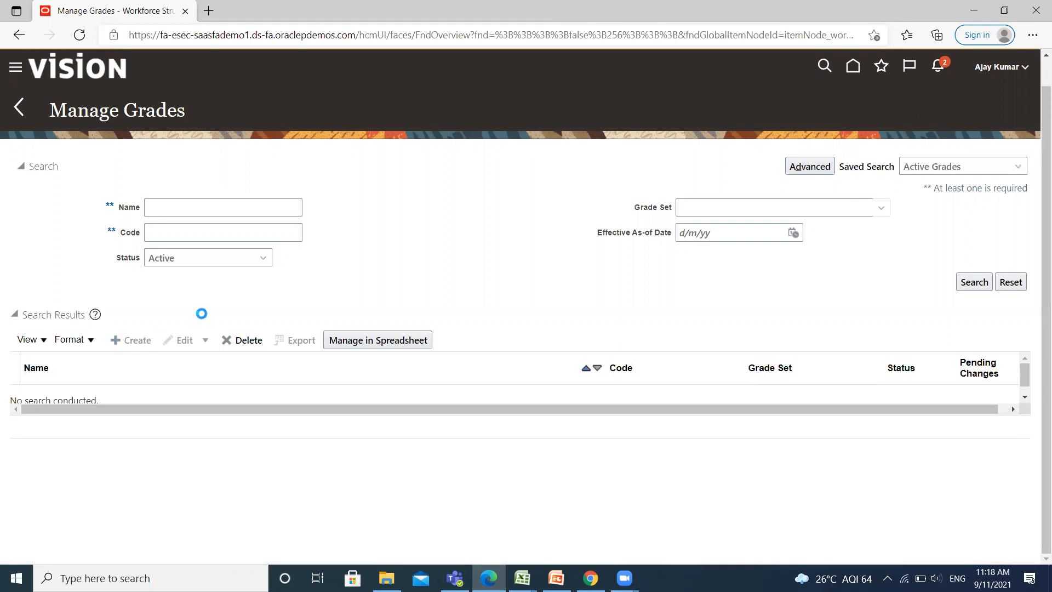
{"action": "left_click", "coordinate": [130, 341]}
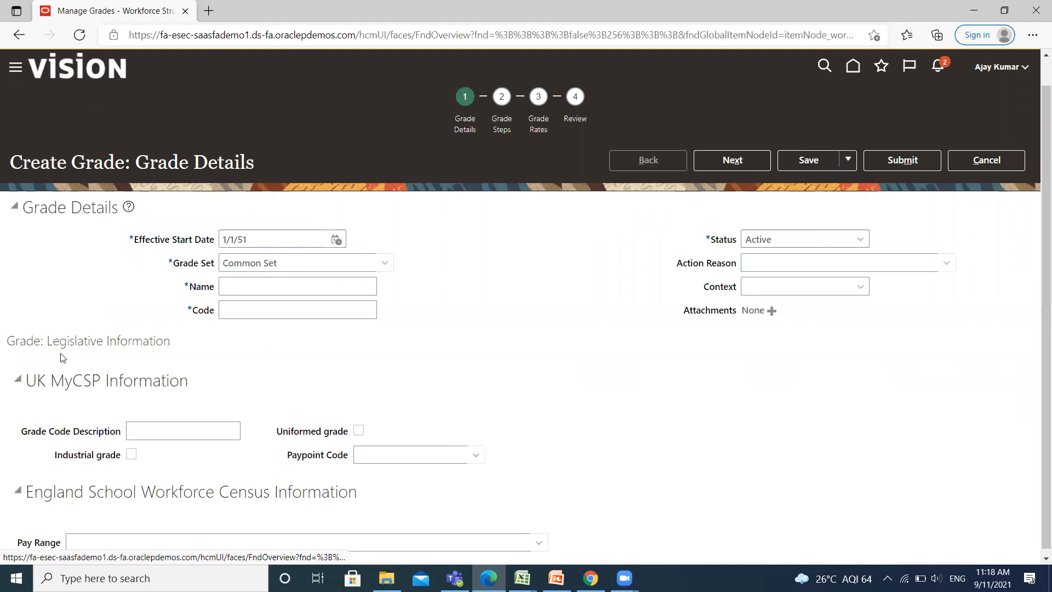
Step: Hide UK MyCSP Information and proceed with GRADE 2 (G2) details starting 1/9/21
{"action": "left_click", "coordinate": [18, 381]}
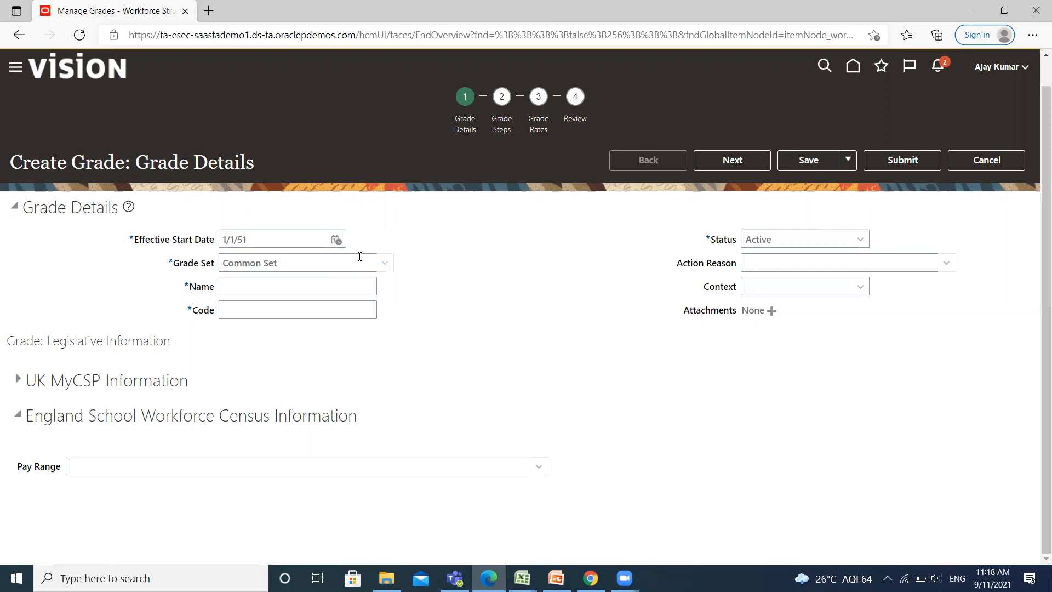
{"action": "mouse_move", "coordinate": [318, 253]}
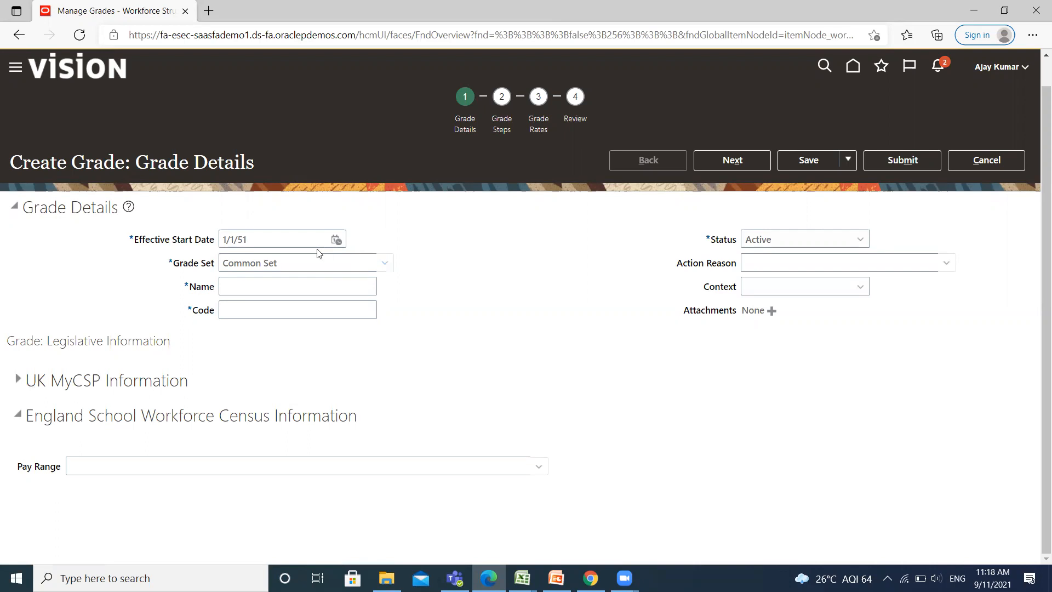
{"action": "mouse_move", "coordinate": [322, 218]}
{"action": "type", "text": "GRADE 2"}
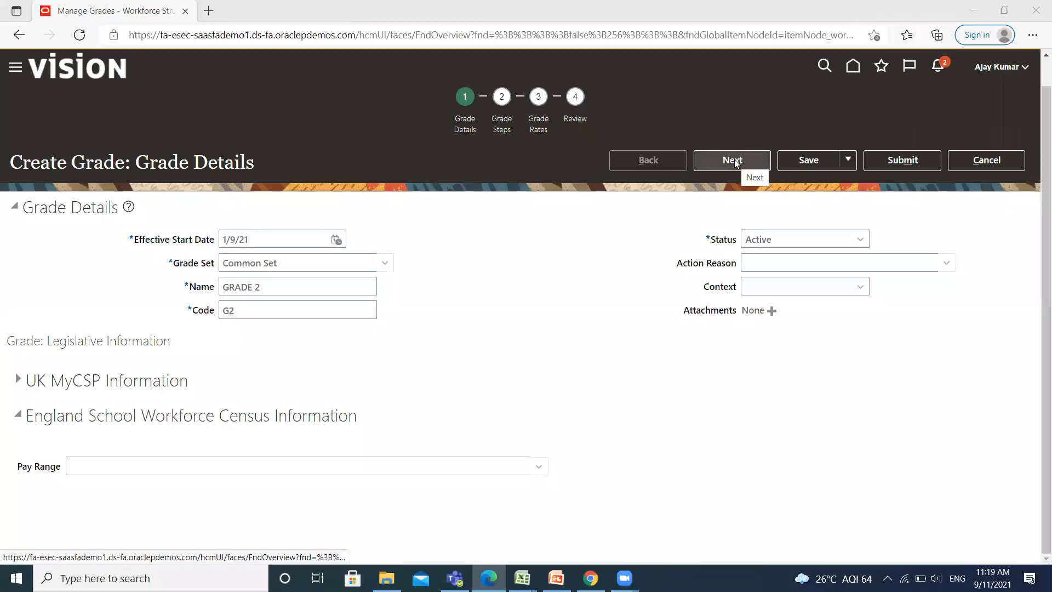
{"action": "left_click", "coordinate": [730, 159]}
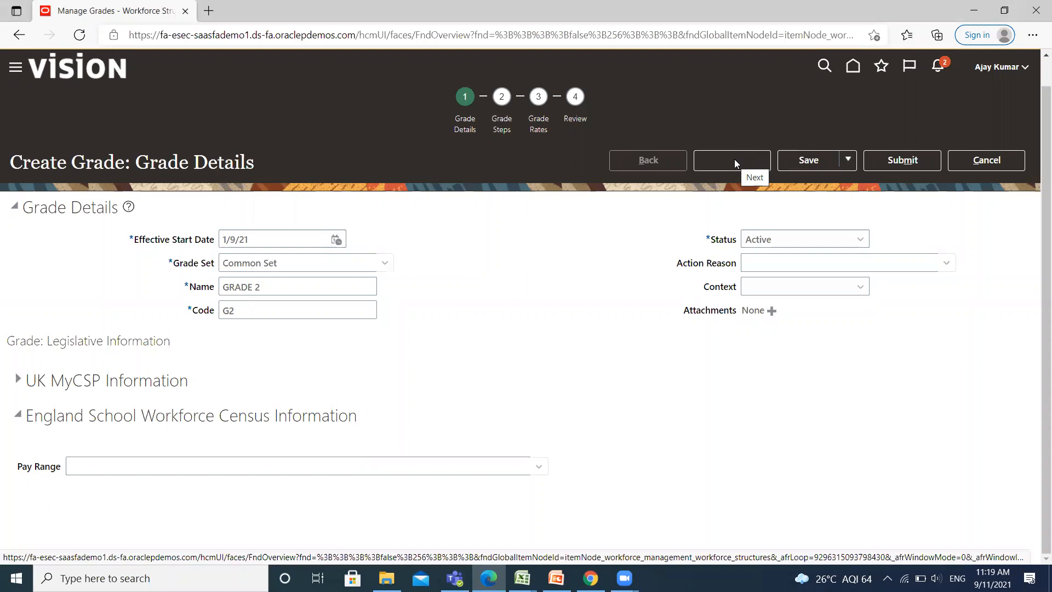
Step: Add two grade step rows and mark step 2 as the ceiling step
{"action": "left_click", "coordinate": [731, 159]}
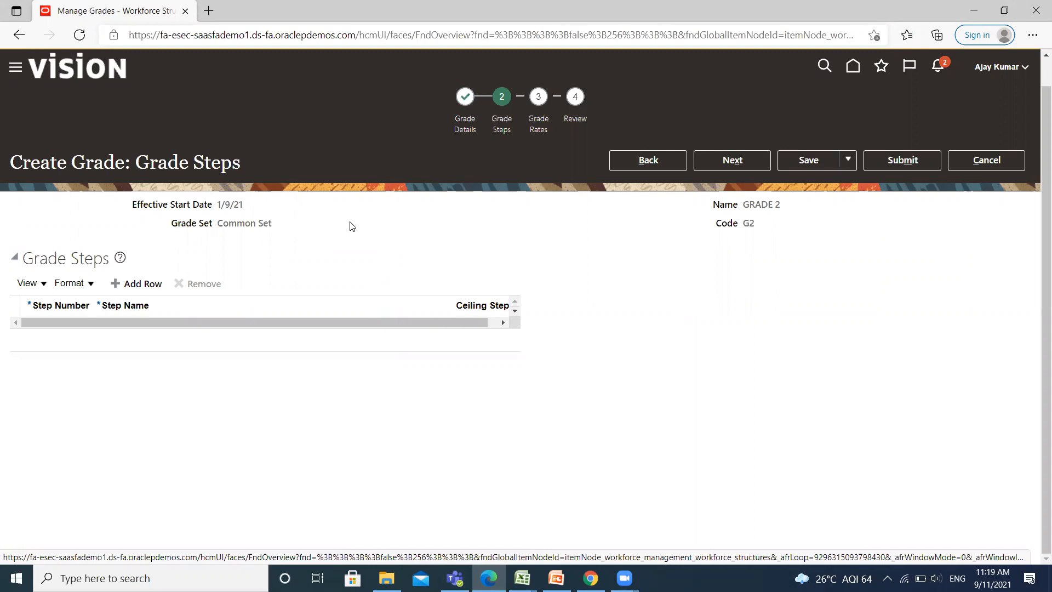
{"action": "mouse_move", "coordinate": [263, 258]}
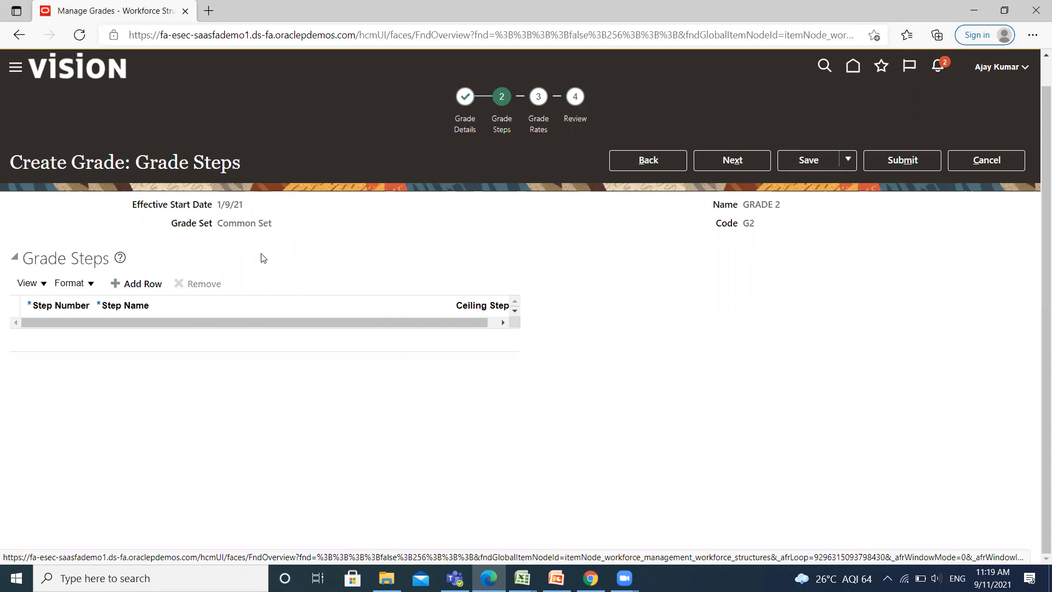
{"action": "mouse_move", "coordinate": [200, 239]}
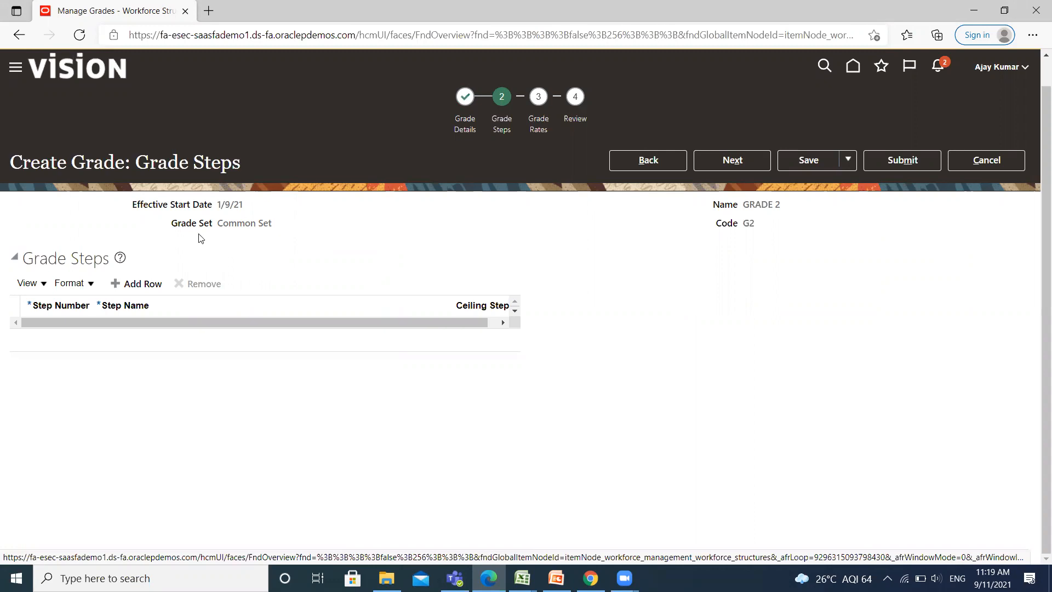
{"action": "left_click", "coordinate": [136, 283]}
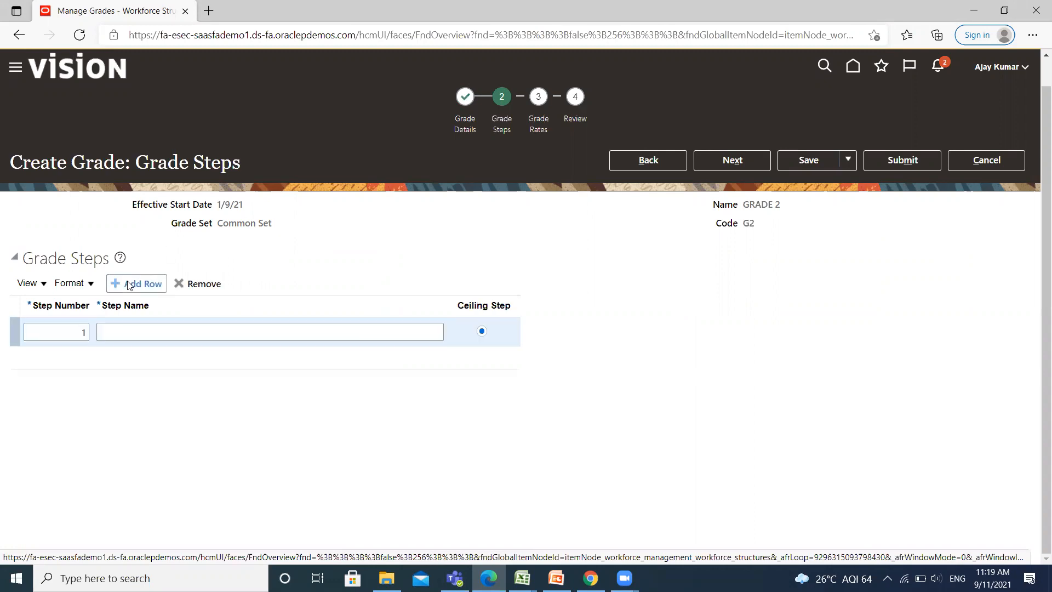
{"action": "left_click", "coordinate": [136, 283]}
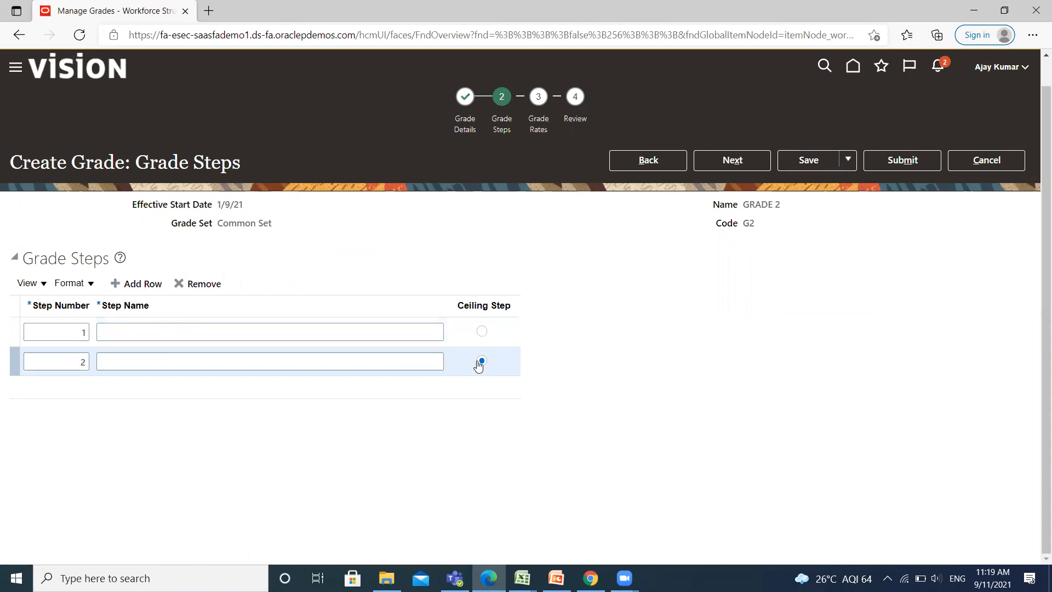
{"action": "left_click", "coordinate": [481, 361]}
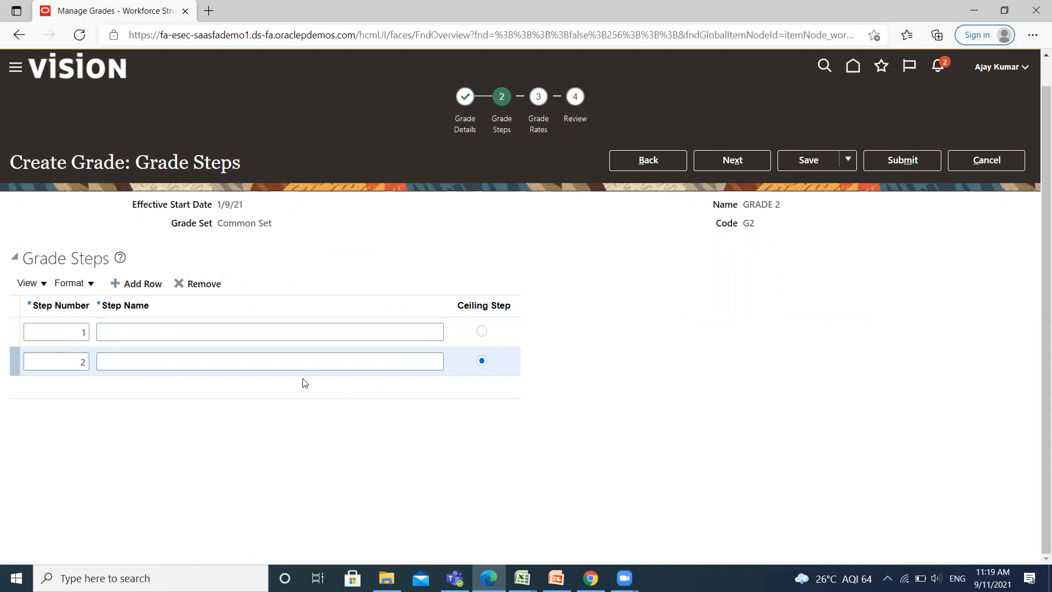
Step: Name the grade steps STEP 1 and STEP 2
{"action": "left_click", "coordinate": [268, 331]}
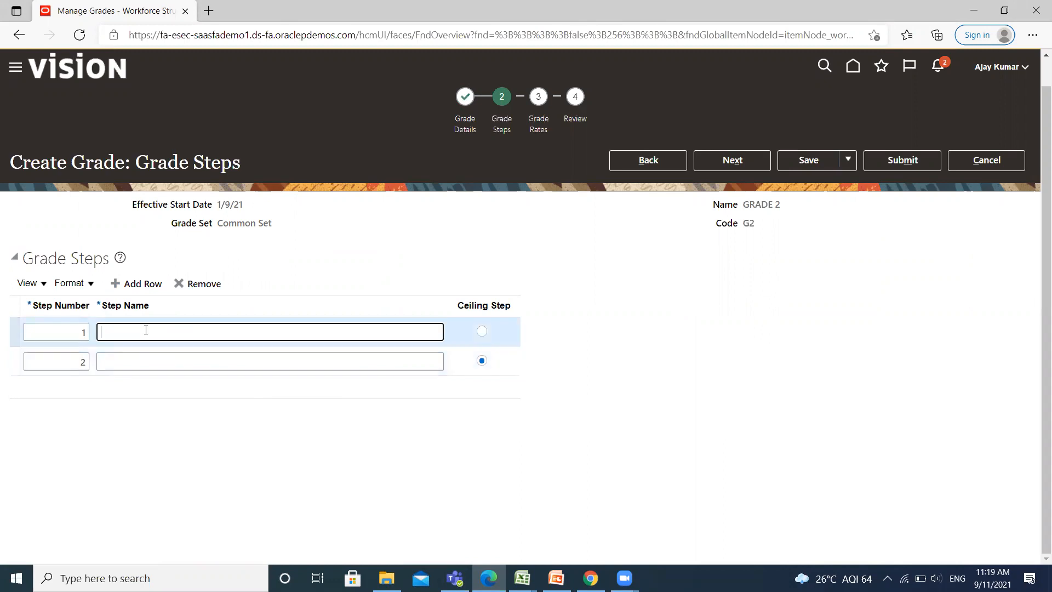
{"action": "type", "text": "S"}
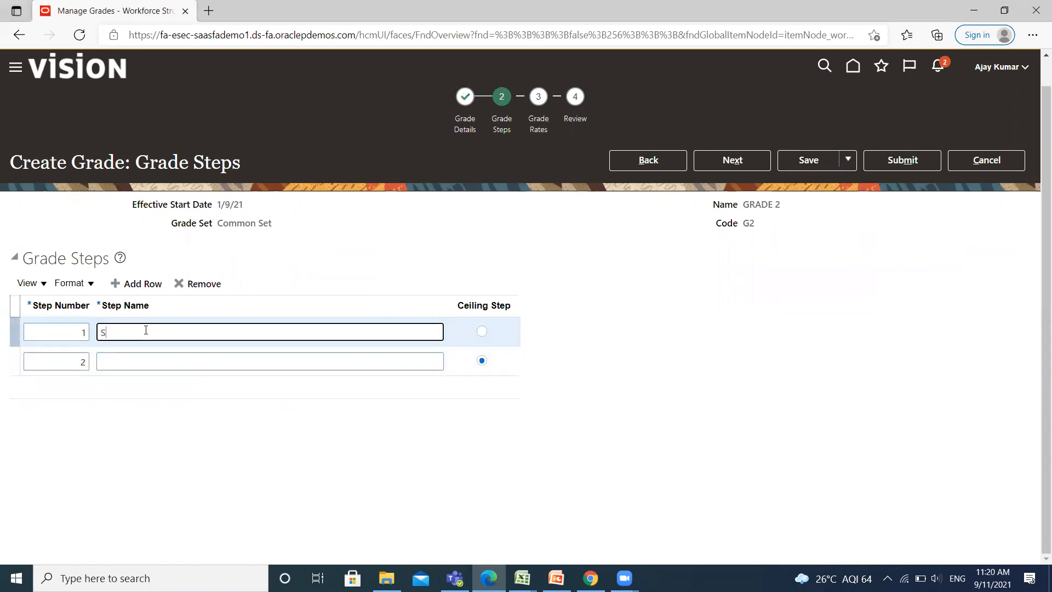
{"action": "type", "text": "TEP 1"}
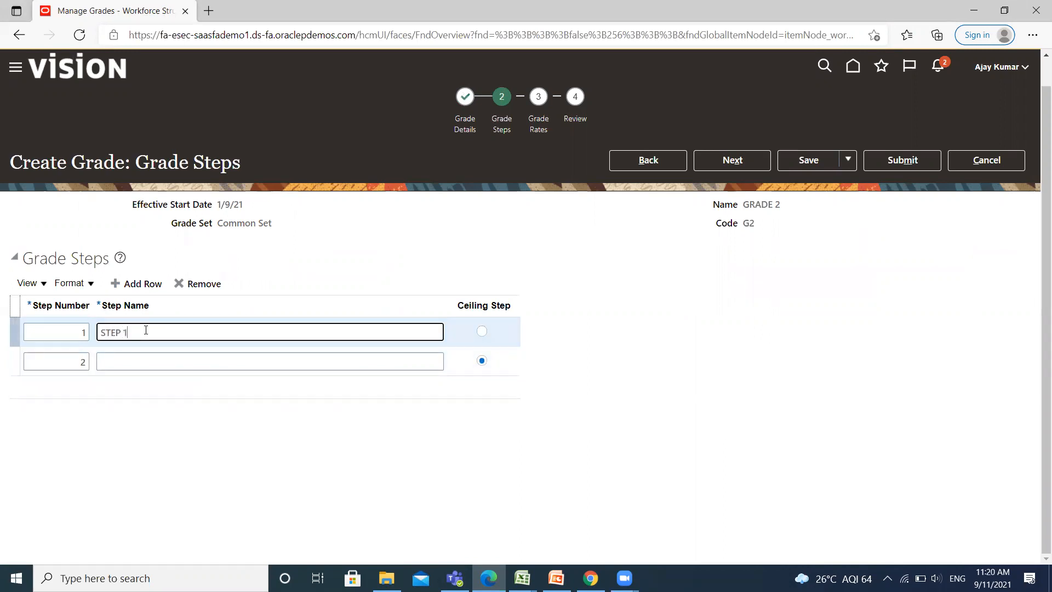
{"action": "left_click", "coordinate": [269, 361]}
{"action": "type", "text": "STEP 2"}
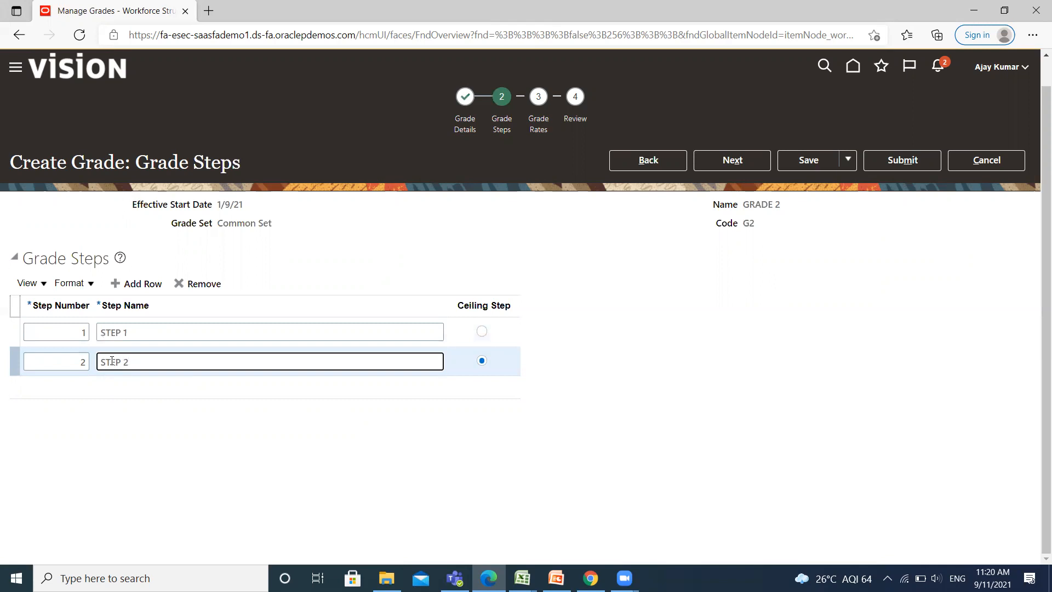
{"action": "left_click", "coordinate": [731, 161]}
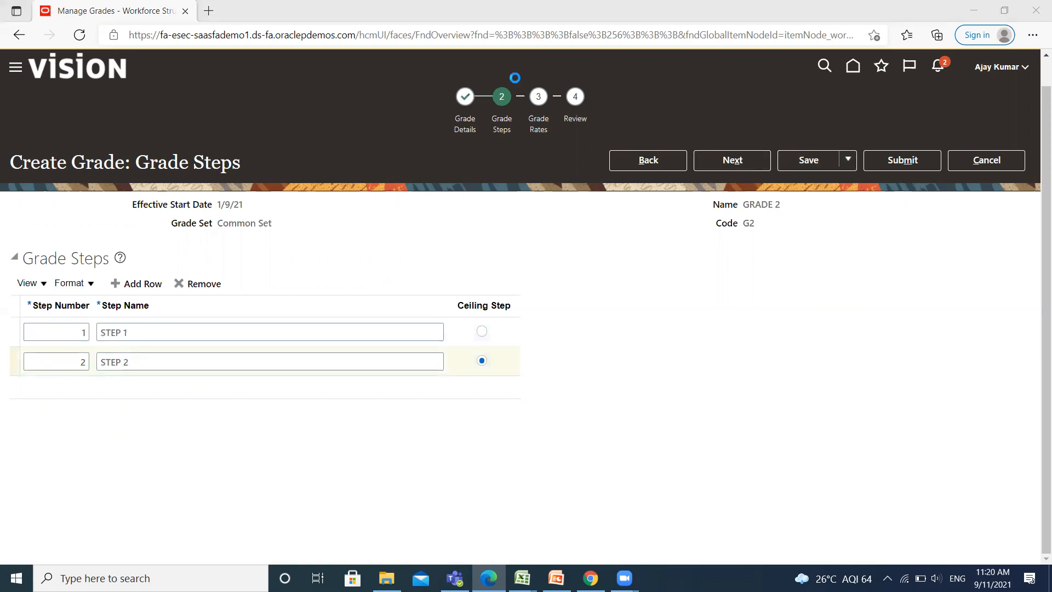
Step: Select US Legislative Data Group from the grade rates dropdown list
{"action": "left_click", "coordinate": [732, 159]}
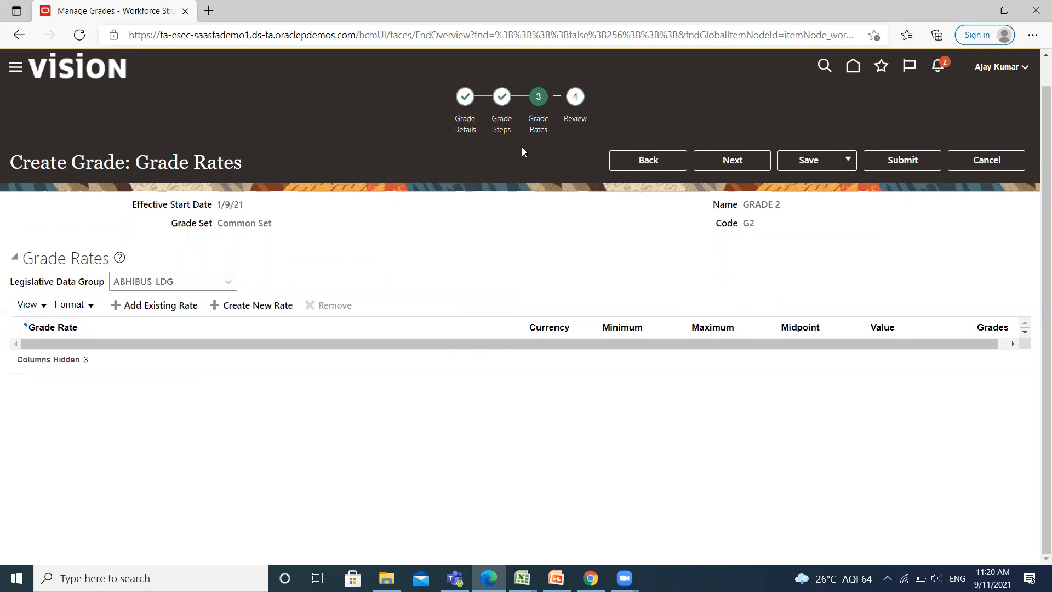
{"action": "mouse_move", "coordinate": [498, 200]}
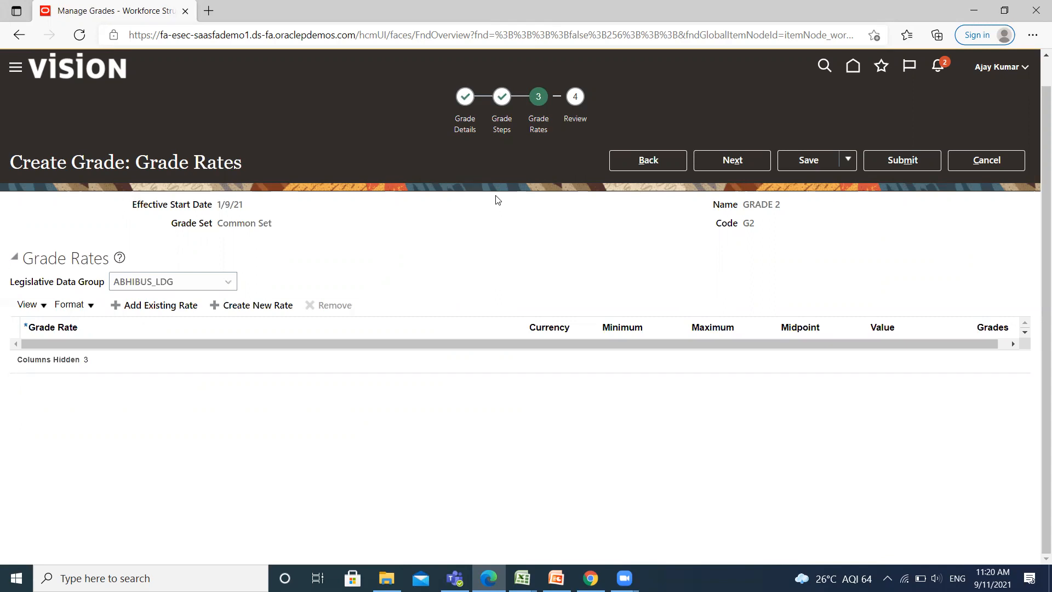
{"action": "mouse_move", "coordinate": [278, 275]}
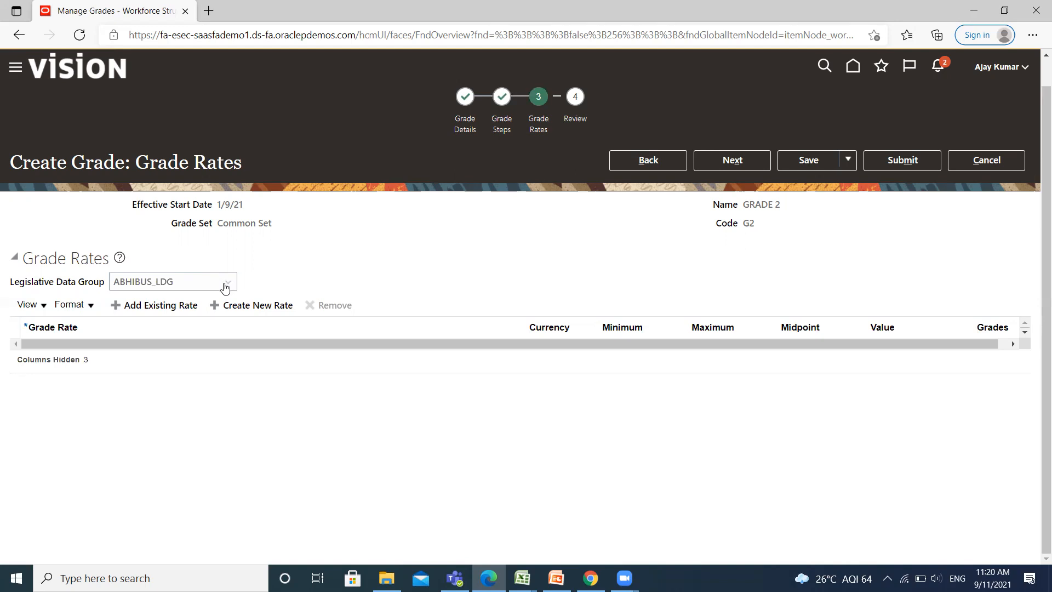
{"action": "left_click", "coordinate": [227, 281]}
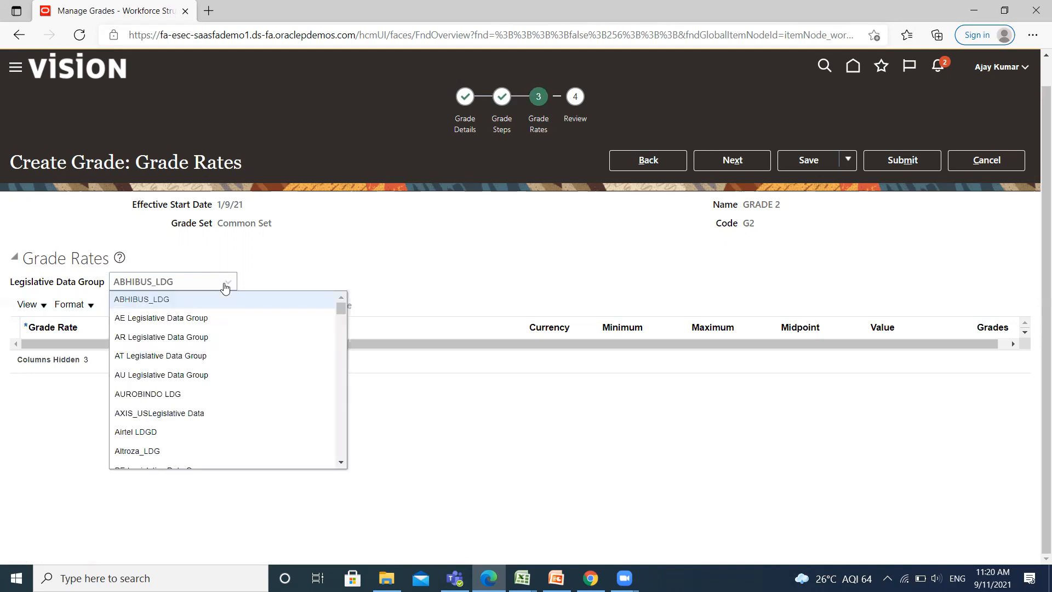
{"action": "scroll", "scroll_direction": "down", "scroll_amount": 3}
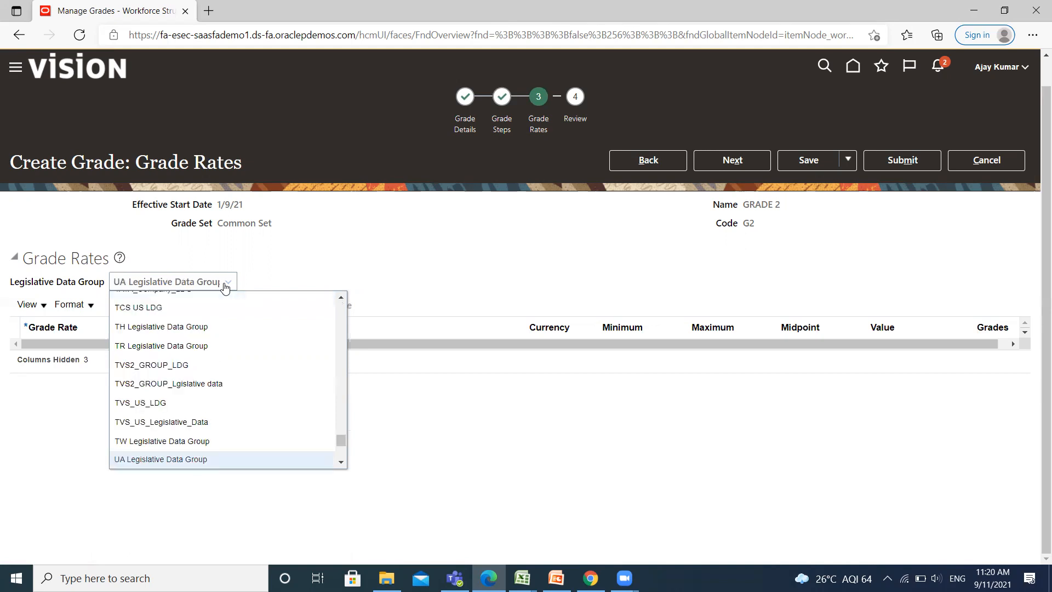
{"action": "scroll", "scroll_direction": "up", "scroll_amount": 3}
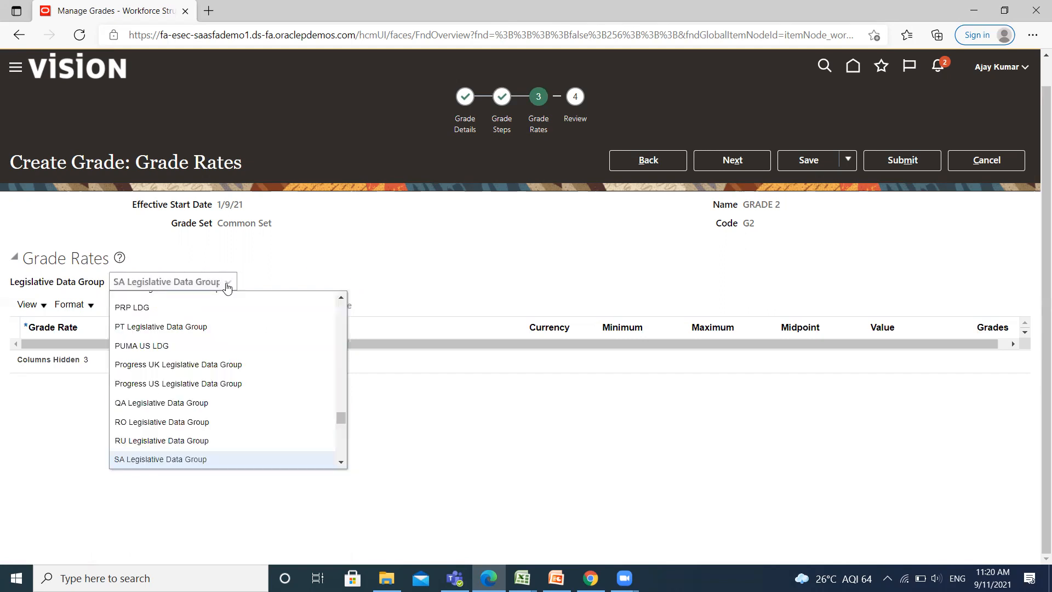
{"action": "scroll", "scroll_direction": "down", "scroll_amount": 3}
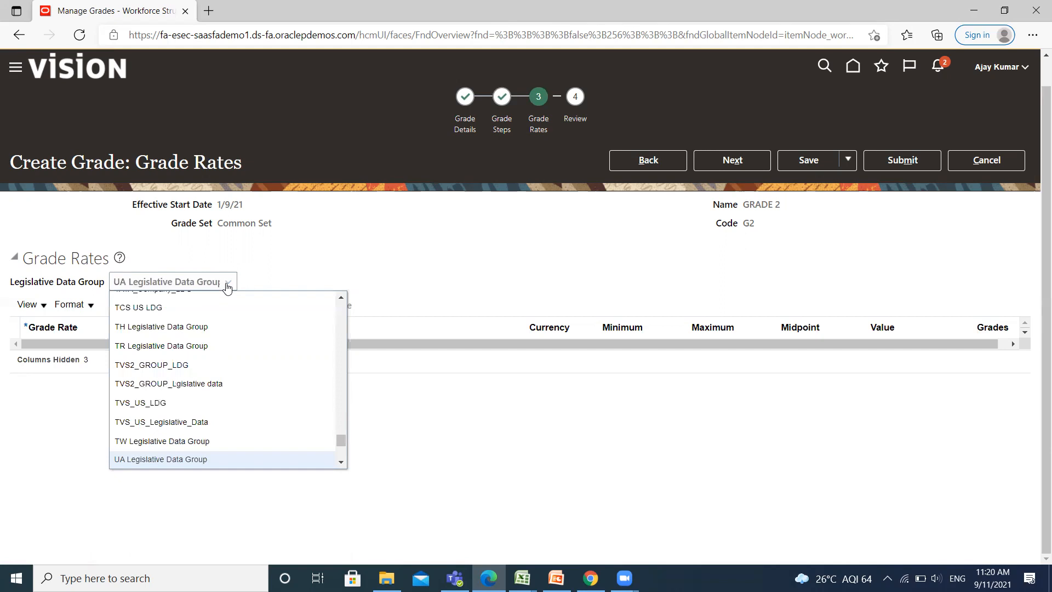
{"action": "scroll", "scroll_direction": "up", "scroll_amount": 3}
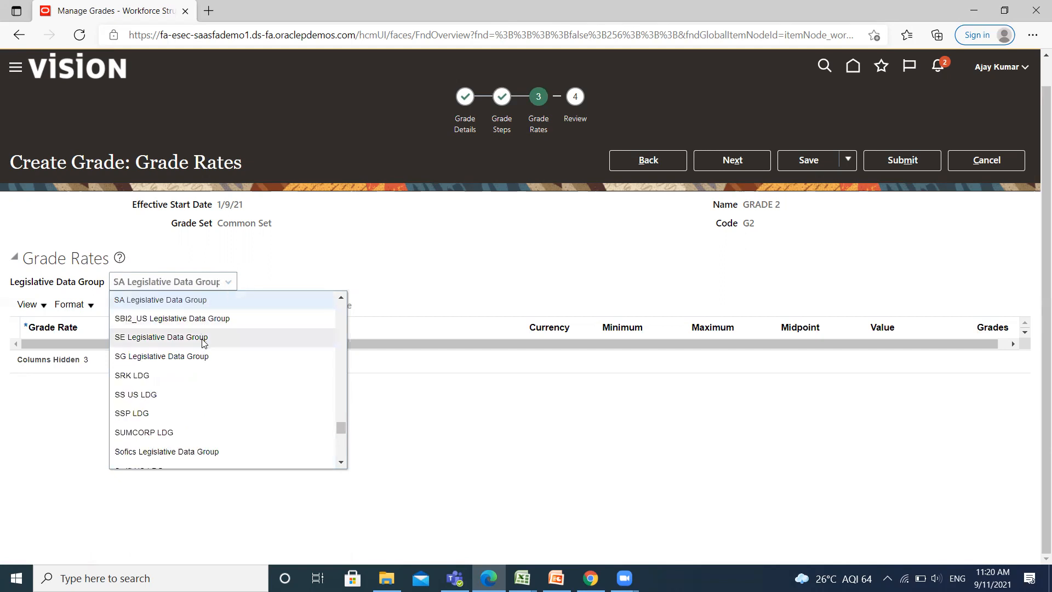
{"action": "scroll", "scroll_direction": "down", "scroll_amount": 3}
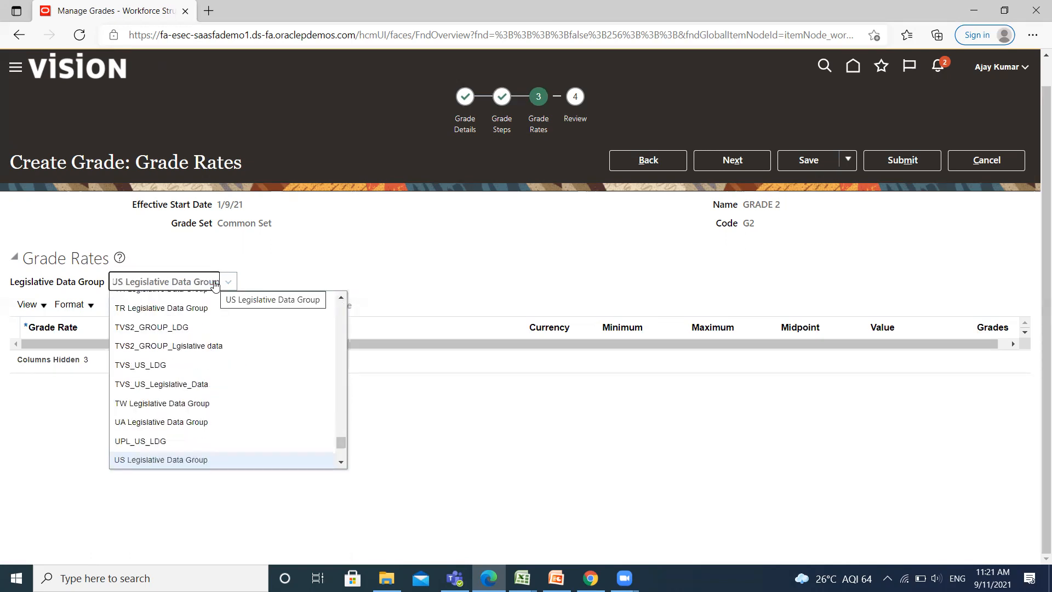
{"action": "left_click", "coordinate": [160, 459]}
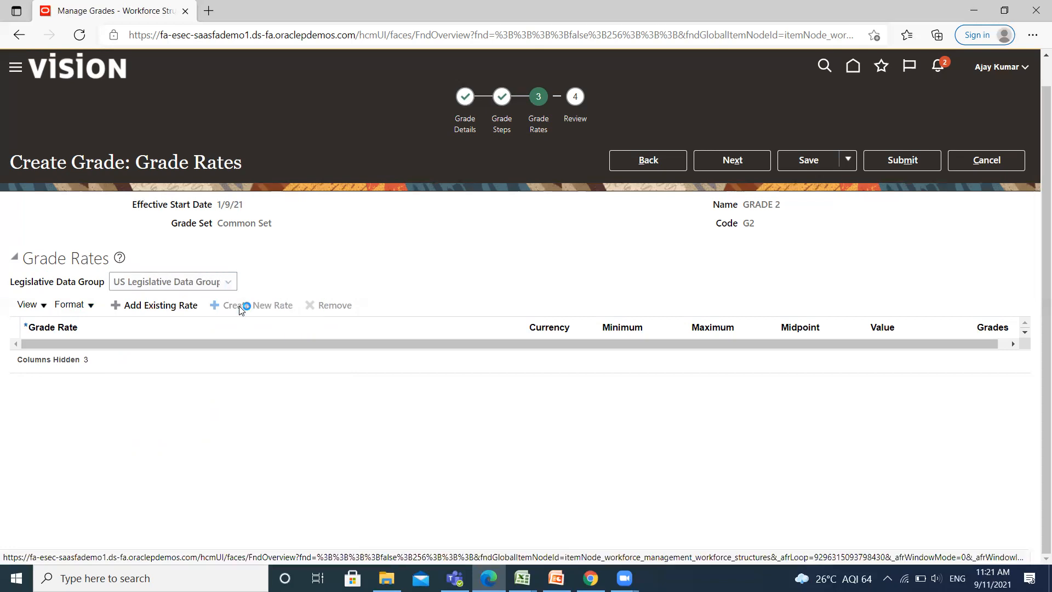
Step: Create rate 'US ANNUAL SALARY RATES' with Salary type and Annually frequency
{"action": "left_click", "coordinate": [258, 305]}
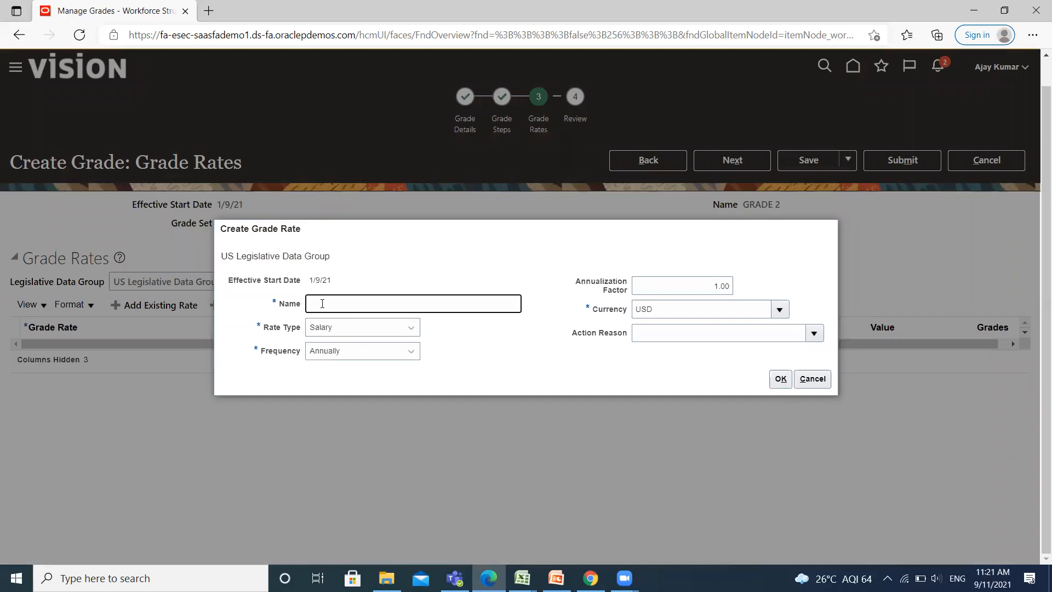
{"action": "type", "text": "UA"}
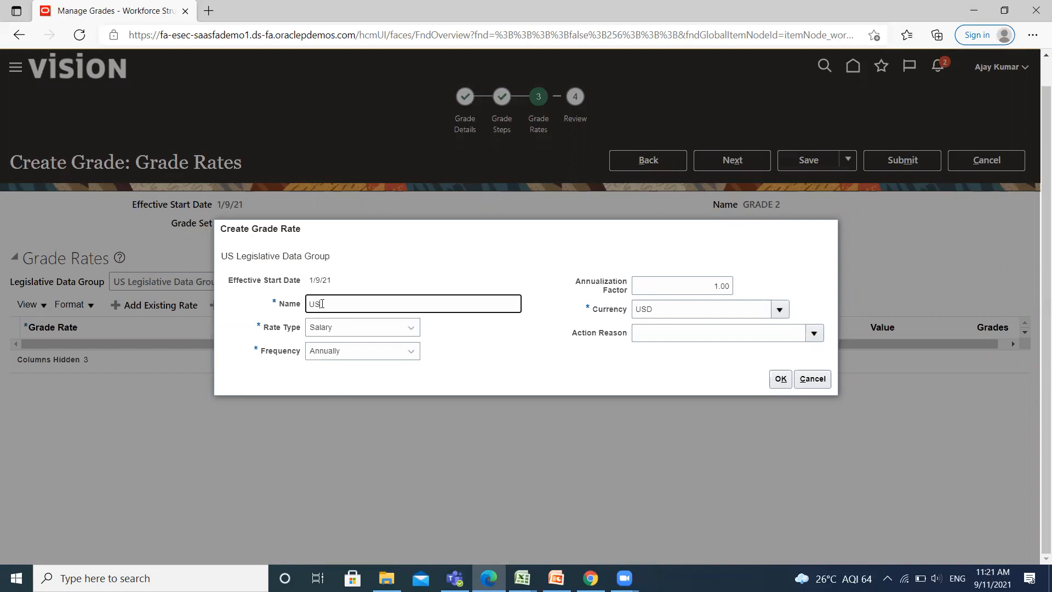
{"action": "type", "text": "A"}
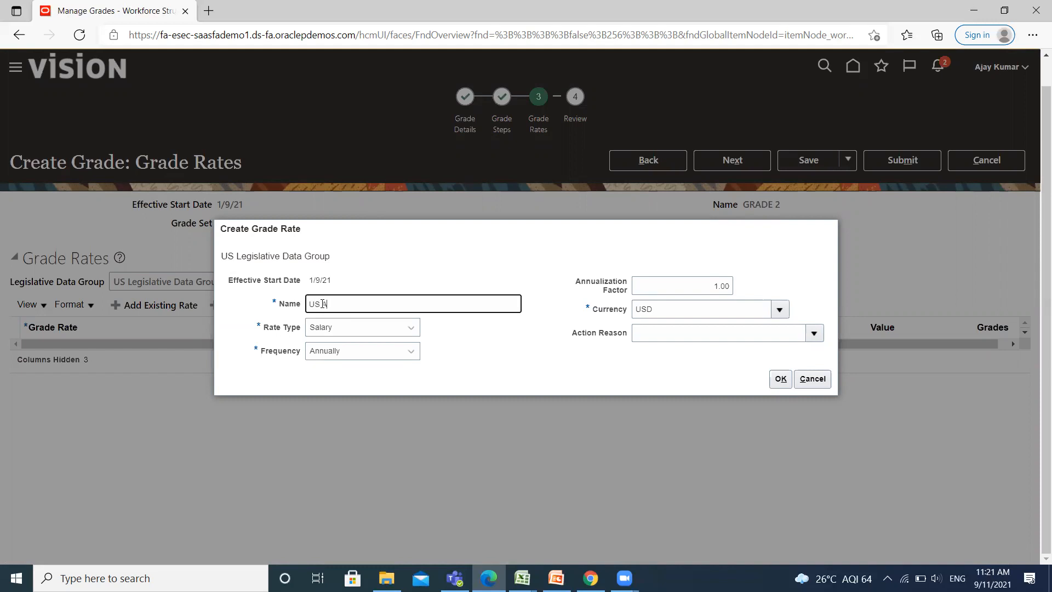
{"action": "type", "text": "ANNUAL SA"}
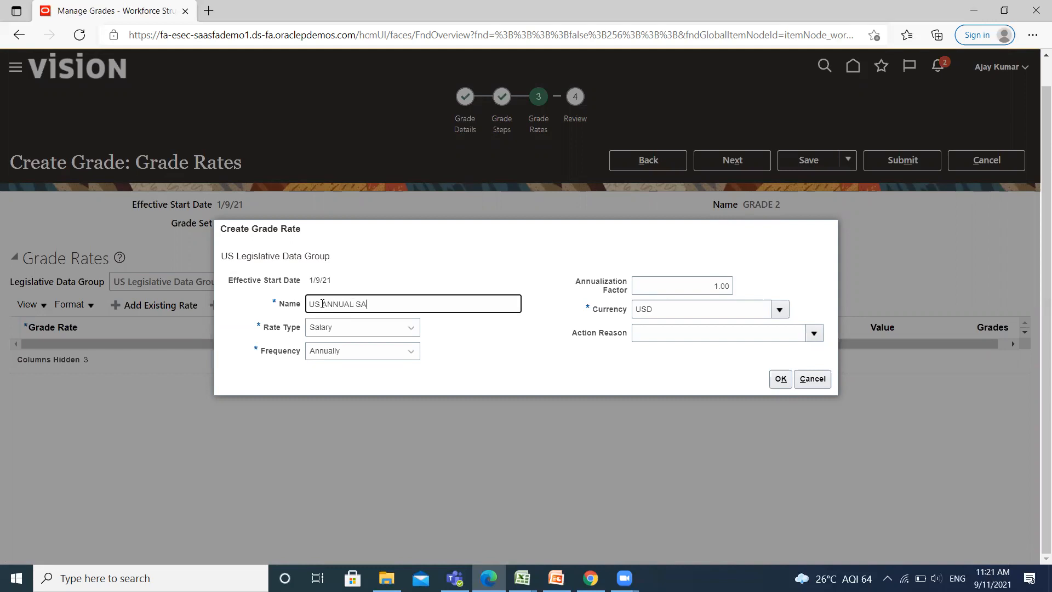
{"action": "type", "text": "LARY R"}
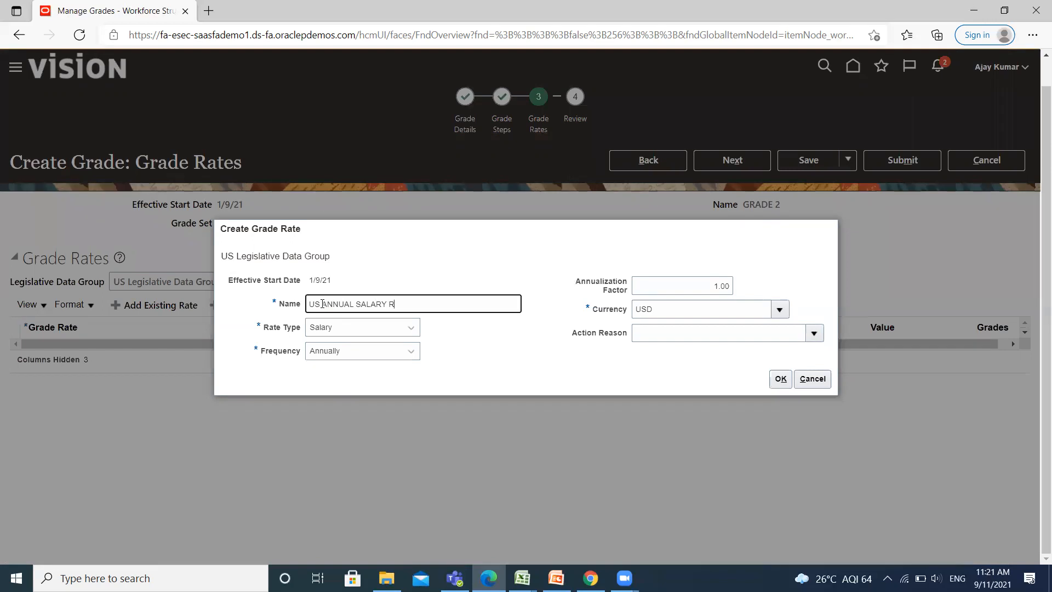
{"action": "type", "text": "ATES"}
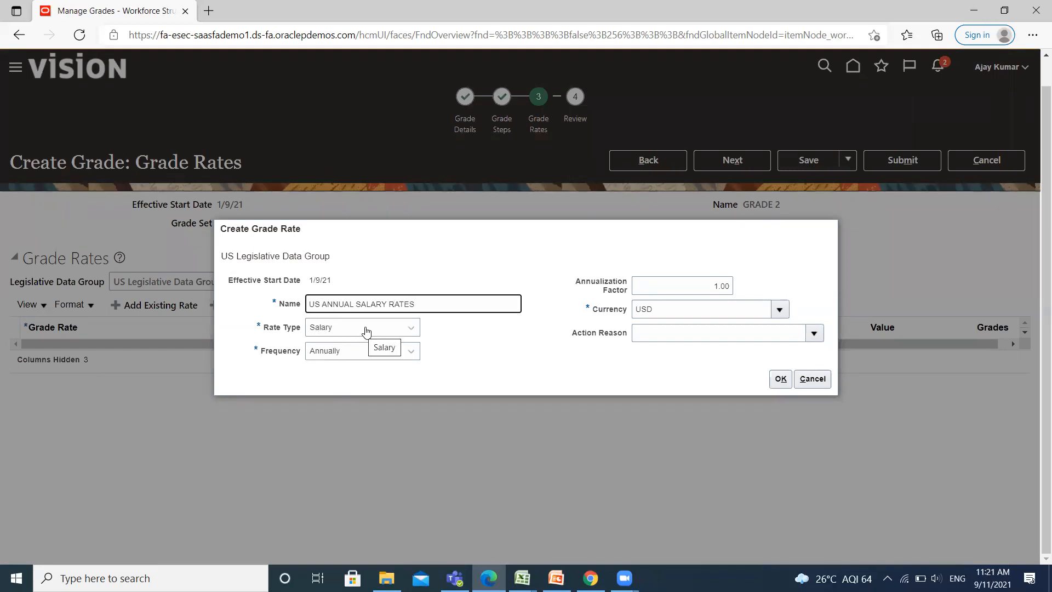
{"action": "left_click", "coordinate": [409, 328]}
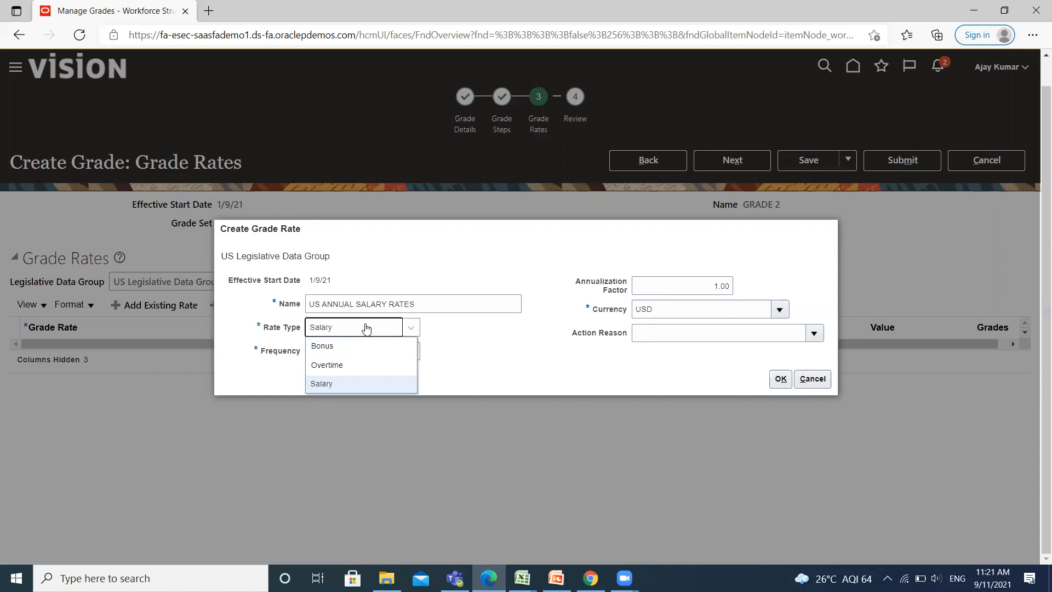
{"action": "mouse_move", "coordinate": [302, 352]}
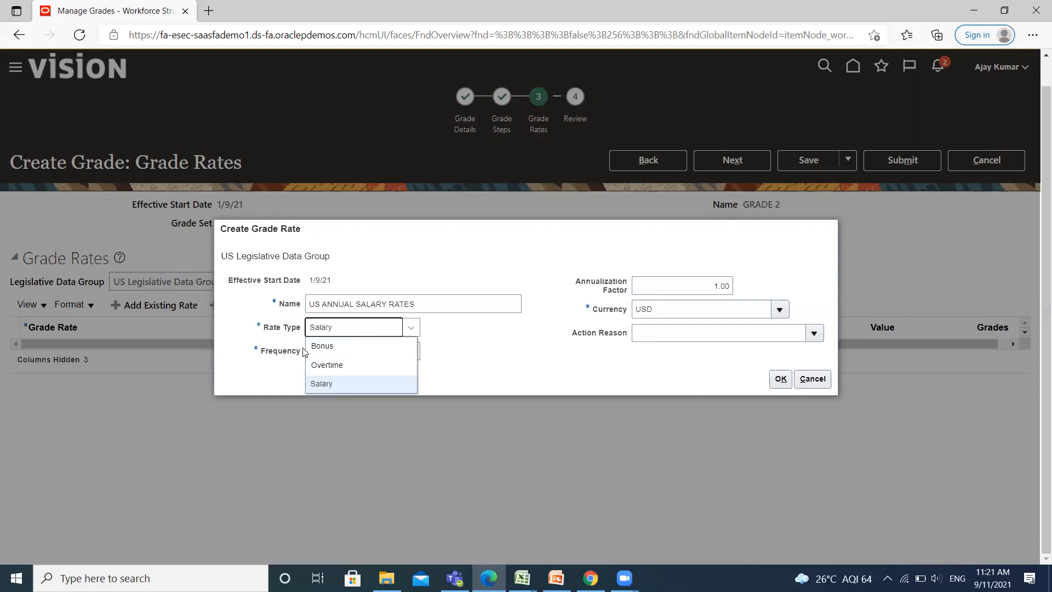
{"action": "mouse_move", "coordinate": [430, 329]}
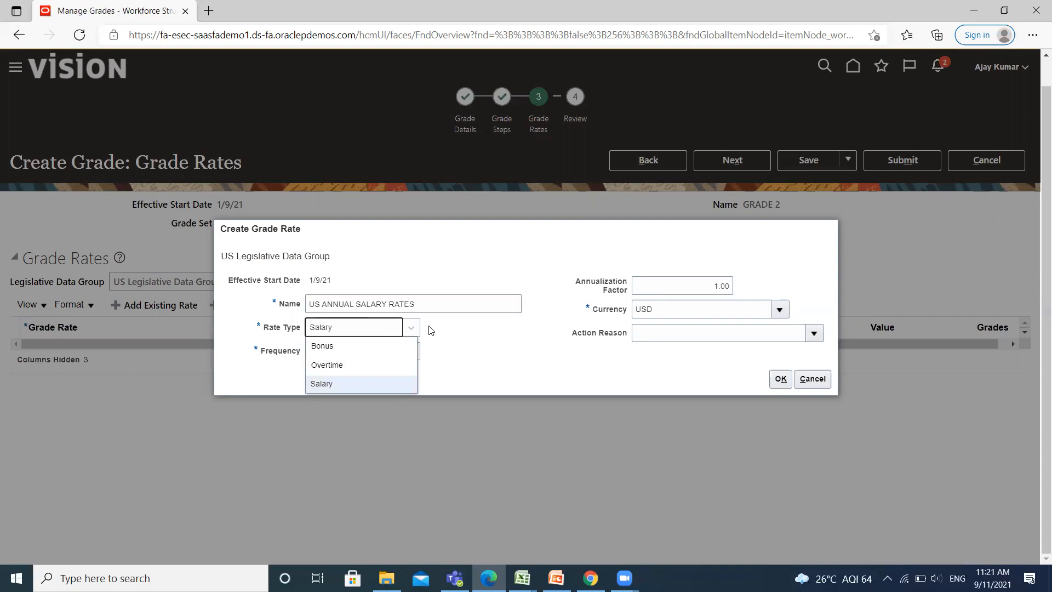
{"action": "left_click", "coordinate": [321, 383]}
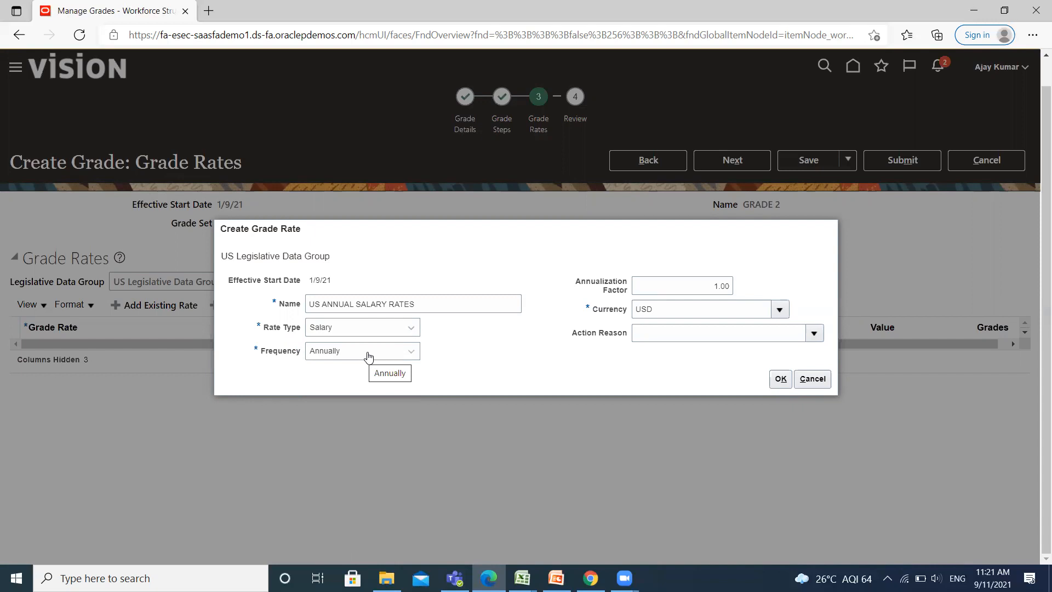
{"action": "left_click", "coordinate": [410, 350]}
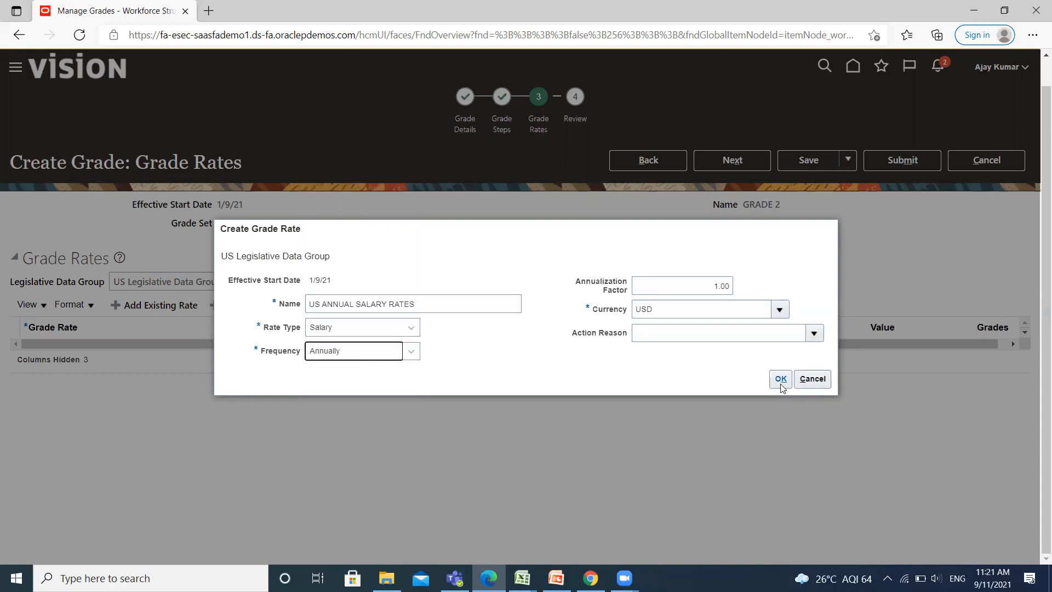
{"action": "left_click", "coordinate": [780, 379]}
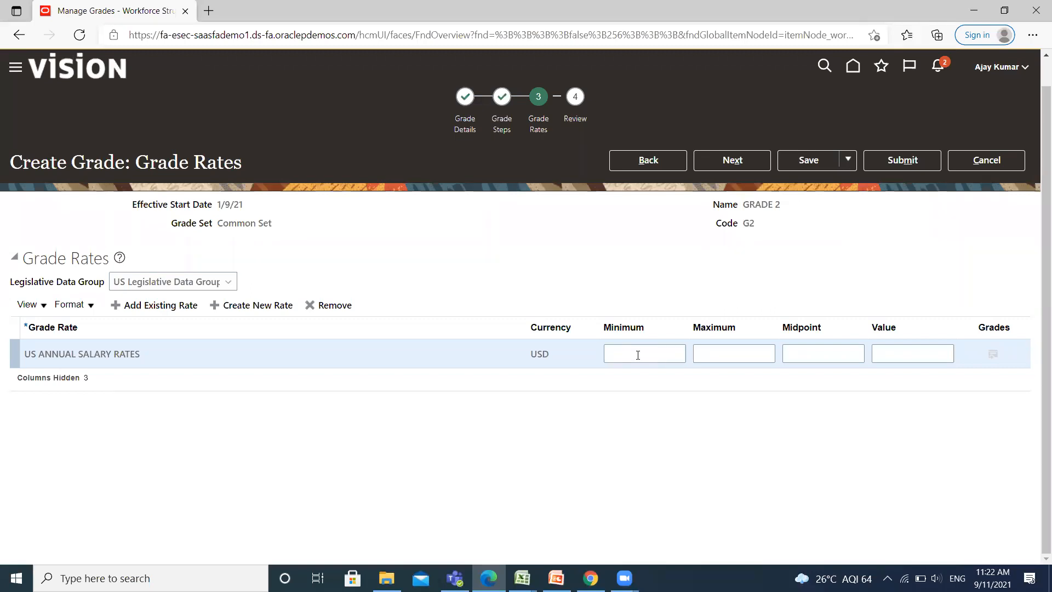
Step: Enter minimum 20000 and maximum 25000, giving a 22,500 midpoint
{"action": "type", "text": "200"}
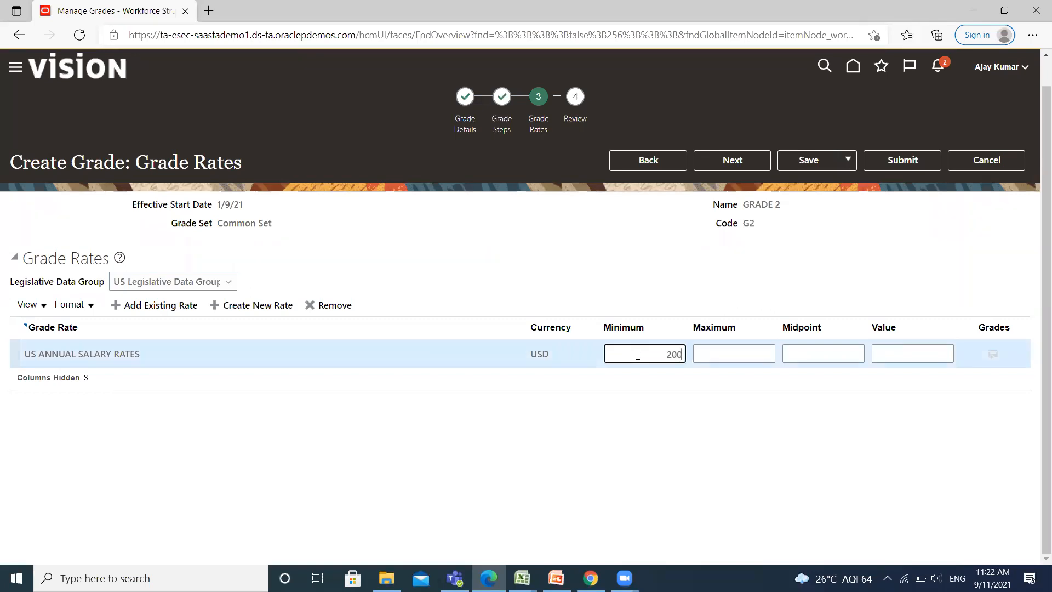
{"action": "type", "text": "20000"}
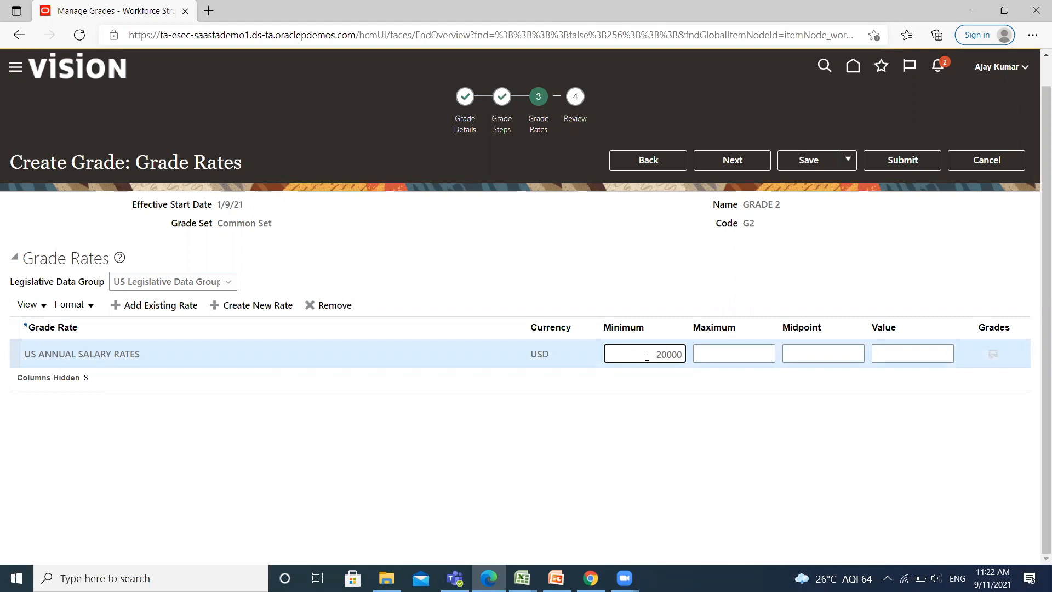
{"action": "left_click", "coordinate": [733, 353]}
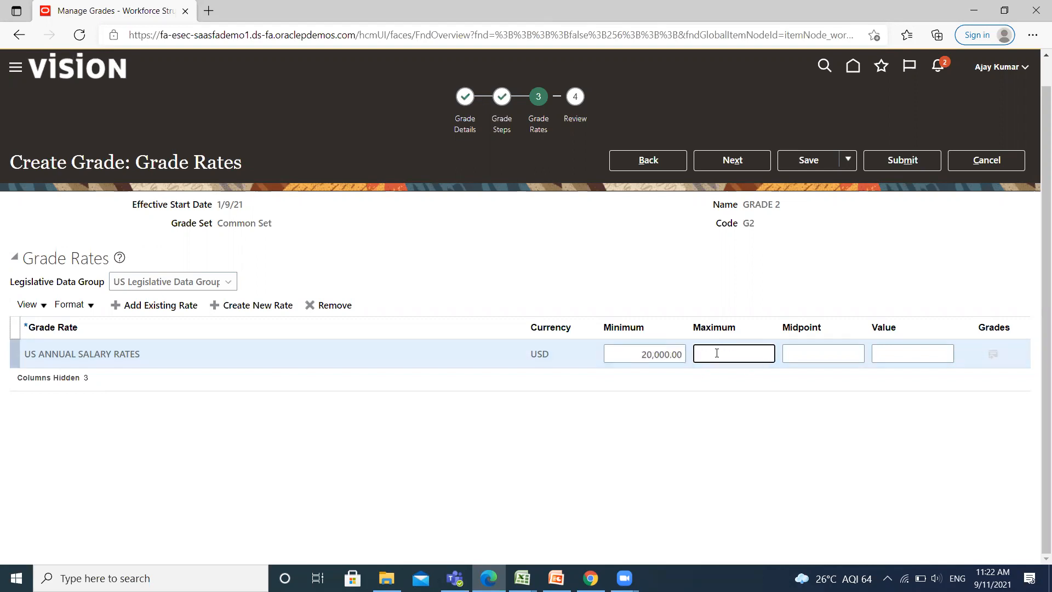
{"action": "type", "text": "25"}
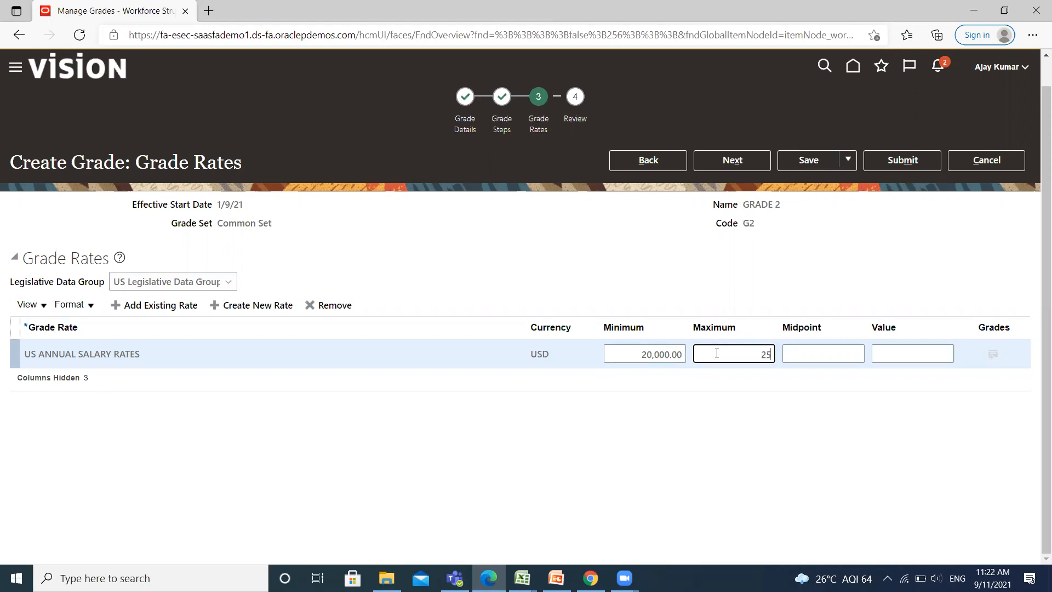
{"action": "type", "text": "000.00"}
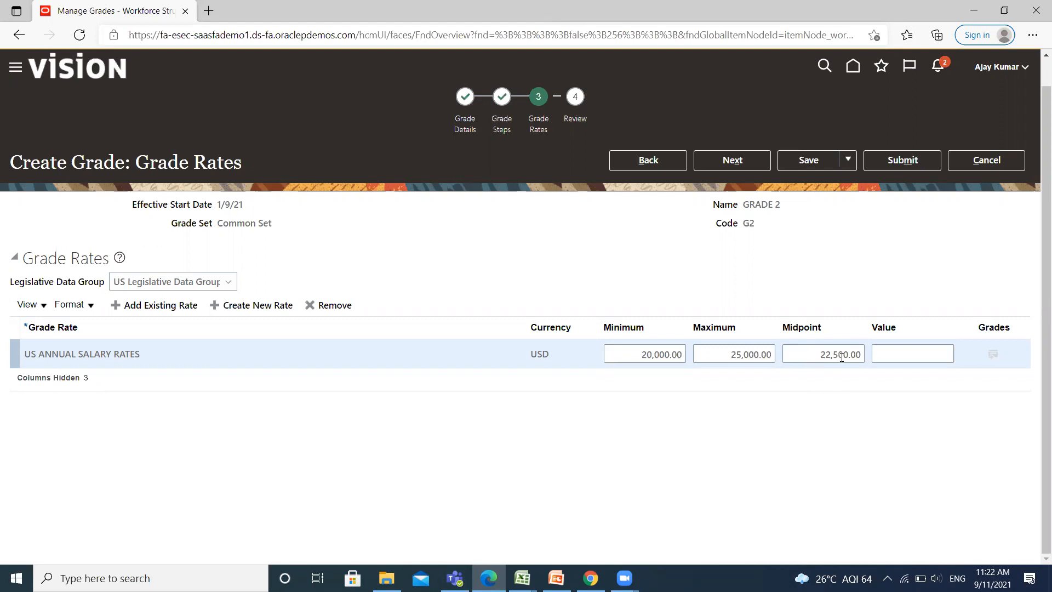
{"action": "left_click", "coordinate": [731, 159]}
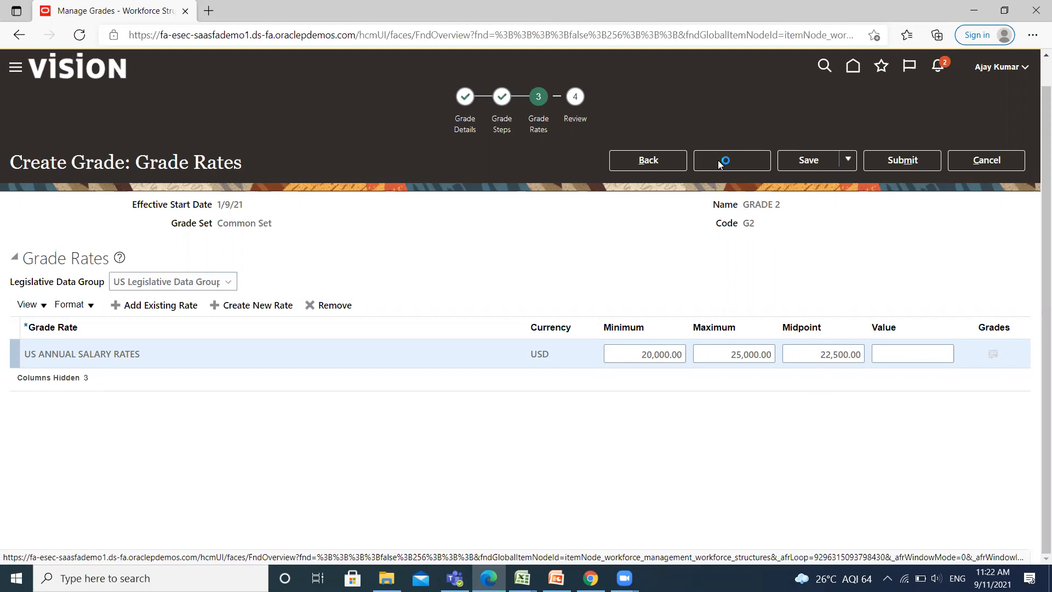
Step: Review GRADE 2, submit it and confirm Yes in the warning
{"action": "left_click", "coordinate": [731, 159]}
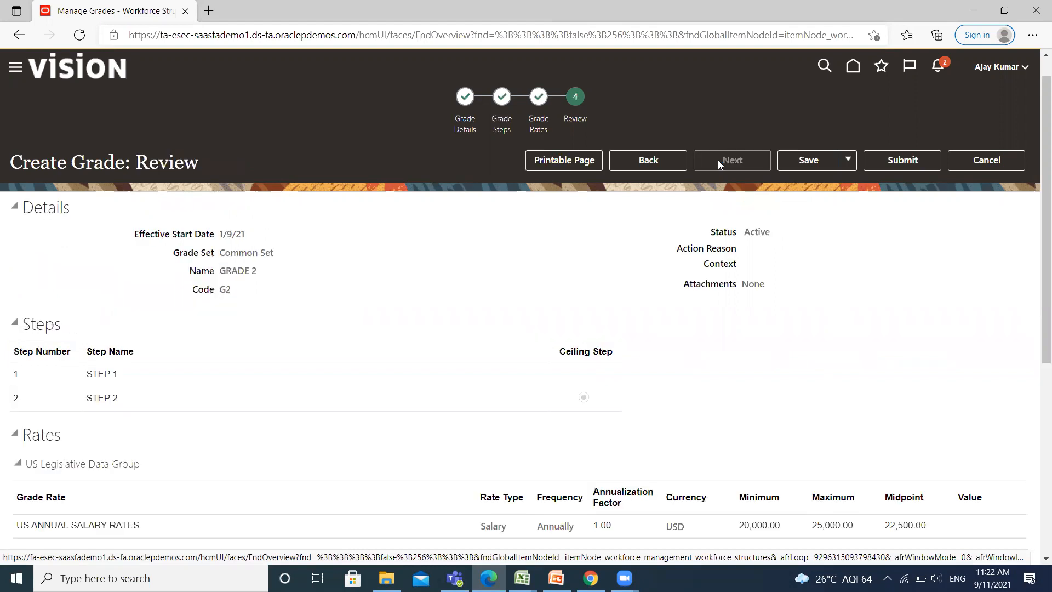
{"action": "mouse_move", "coordinate": [357, 433]}
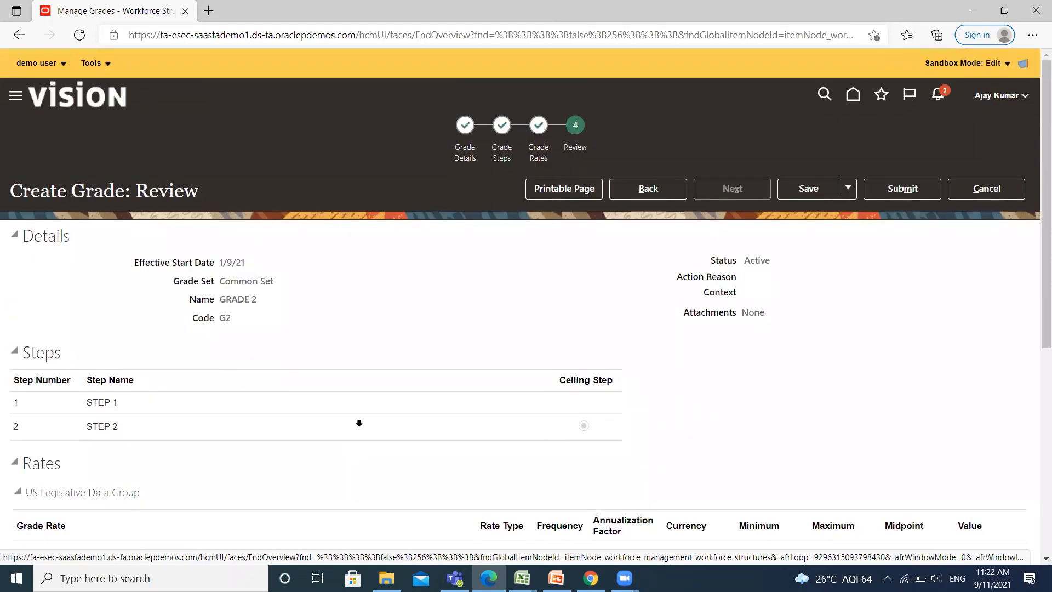
{"action": "left_click", "coordinate": [901, 188]}
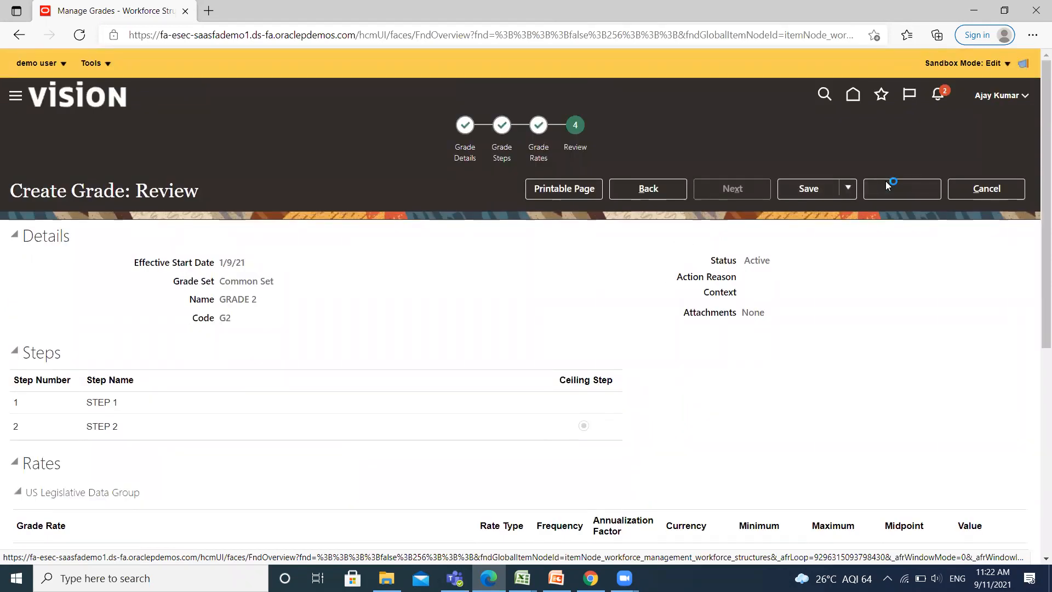
{"action": "left_click", "coordinate": [902, 188]}
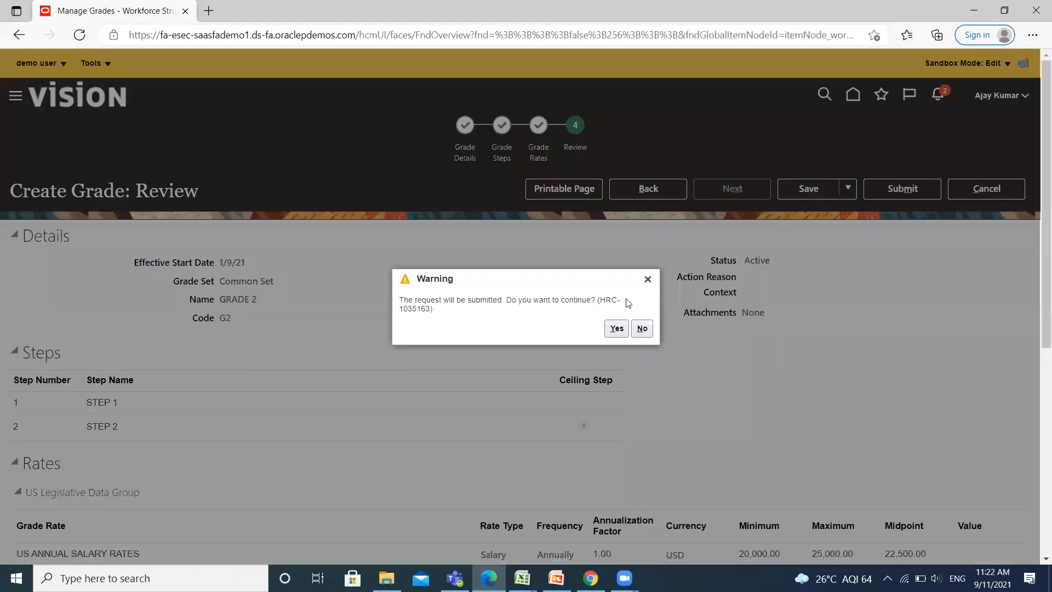
{"action": "mouse_move", "coordinate": [614, 343]}
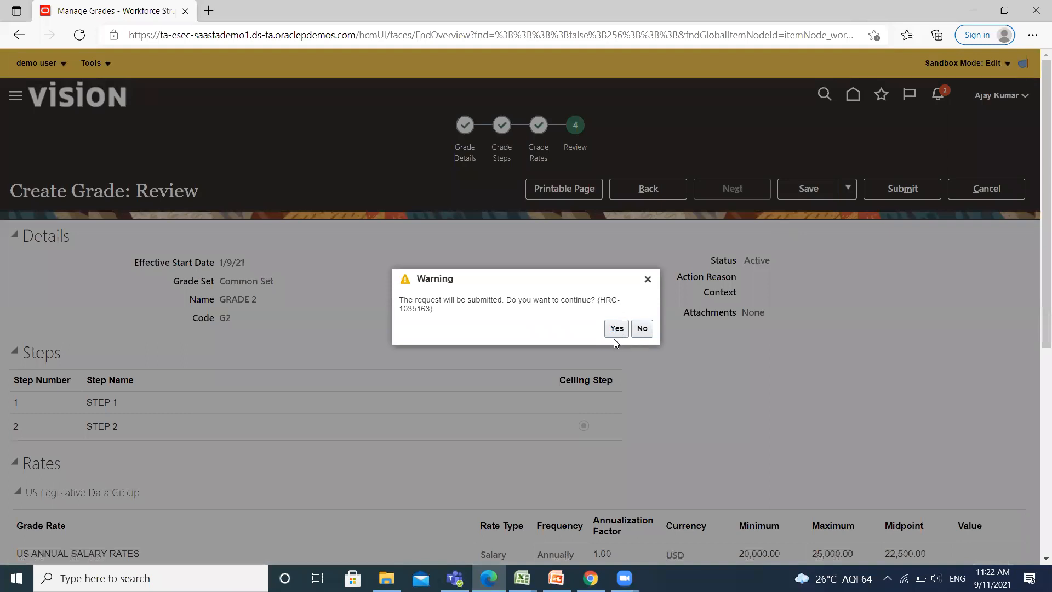
{"action": "left_click", "coordinate": [615, 328]}
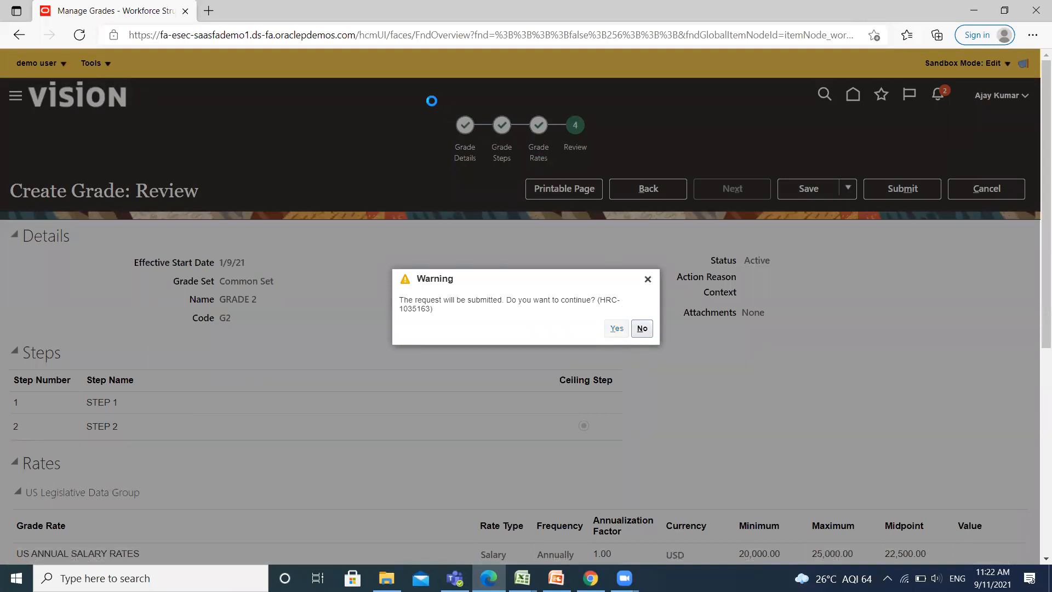
{"action": "left_click", "coordinate": [615, 328]}
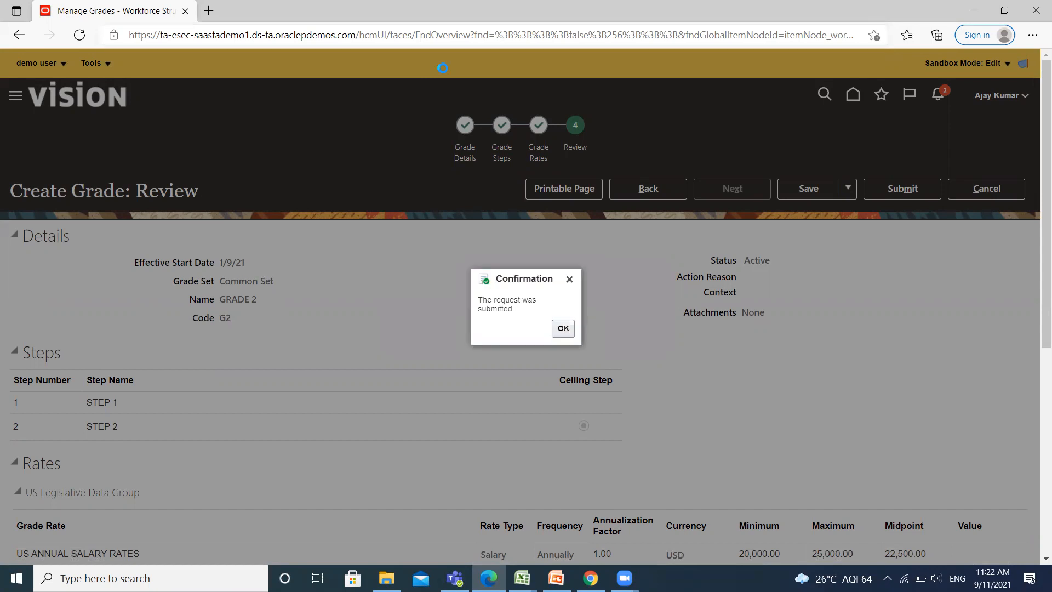